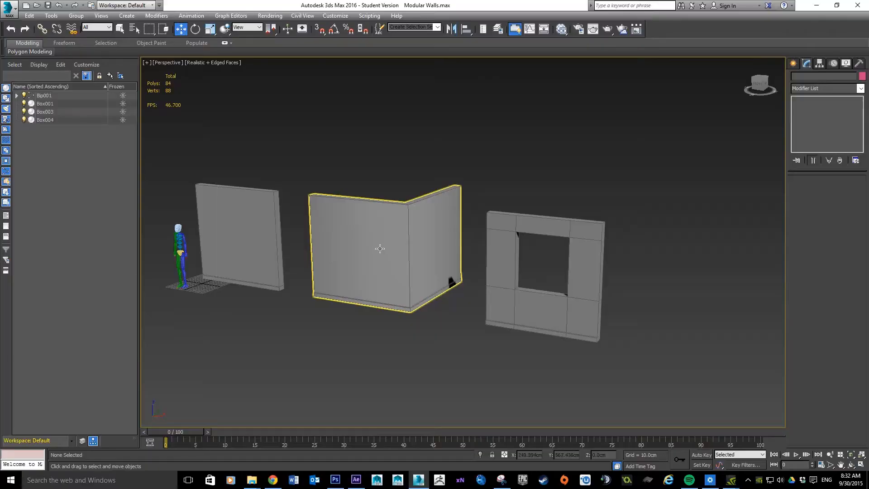
mouse_move(316, 272)
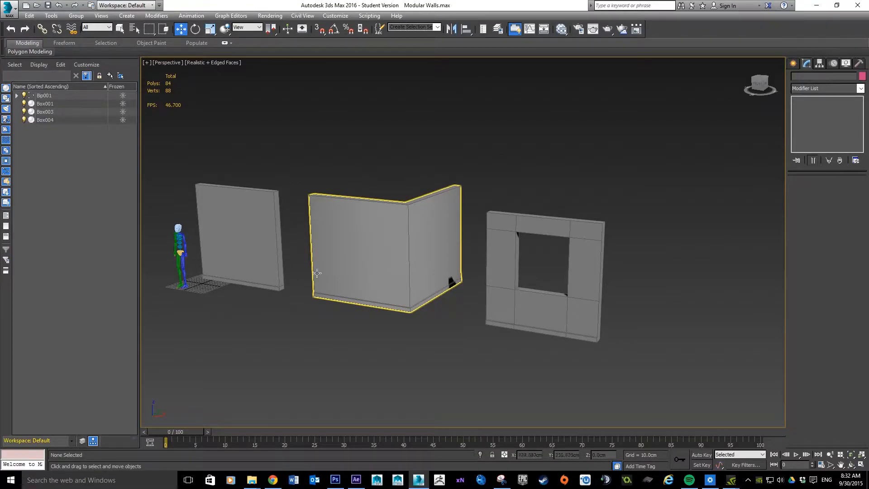
mouse_move(403, 260)
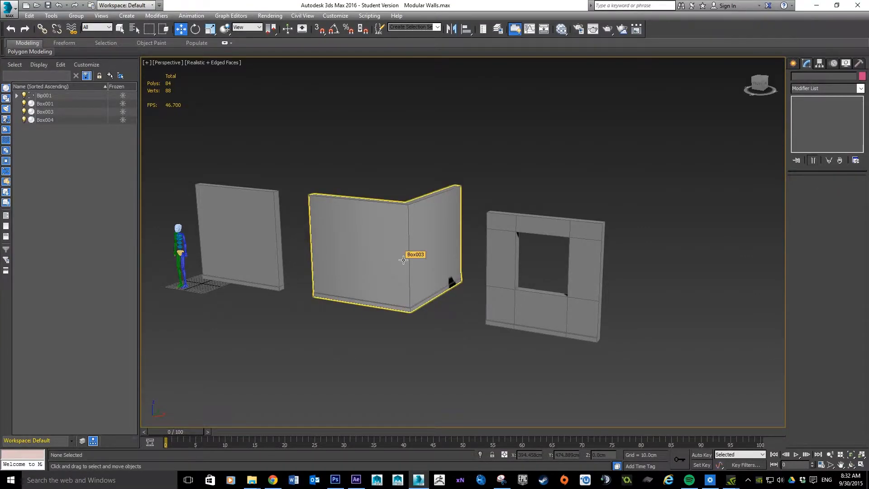
Step: Inspect the wall pieces and select the plain flat wall to rename it SM_WALL
click(244, 234)
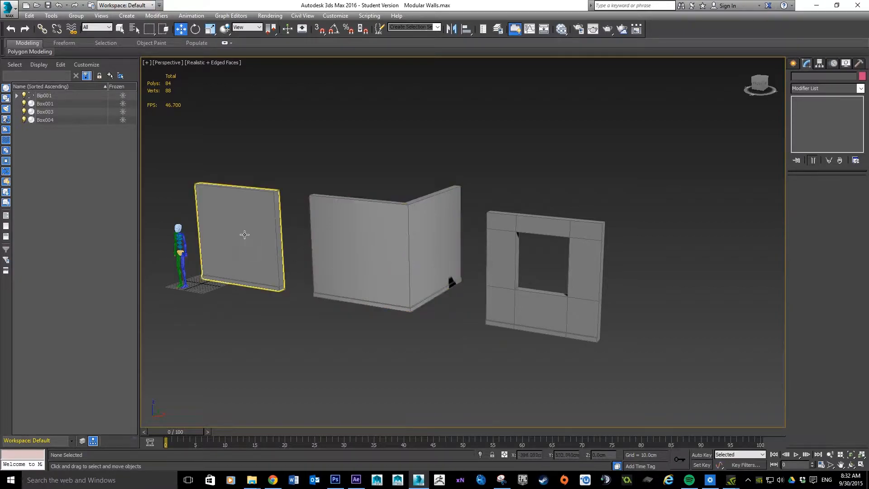
mouse_move(268, 229)
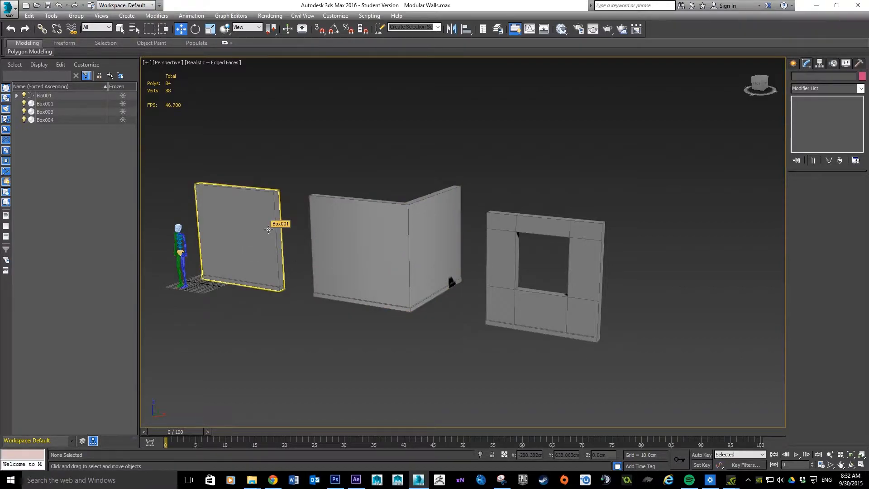
mouse_move(271, 233)
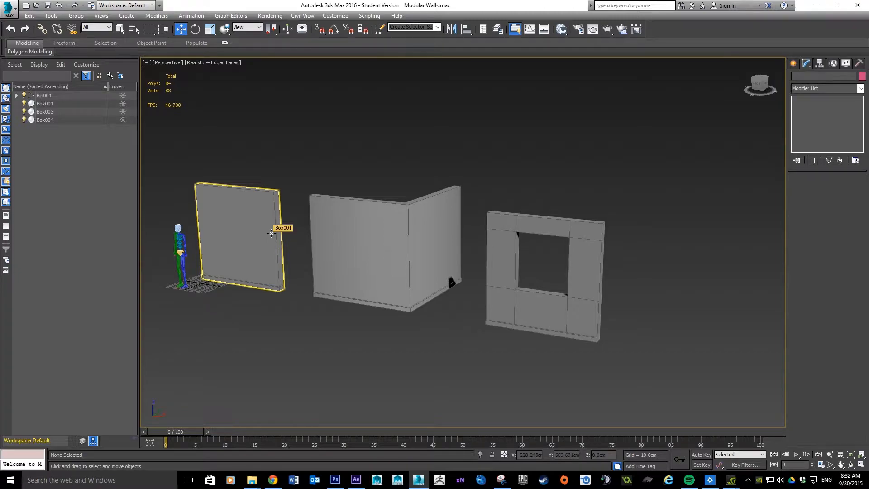
click(273, 185)
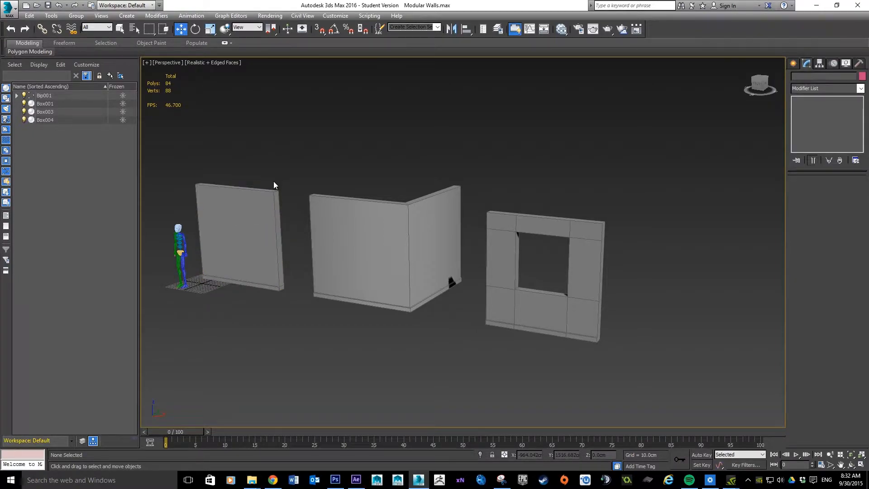
click(386, 238)
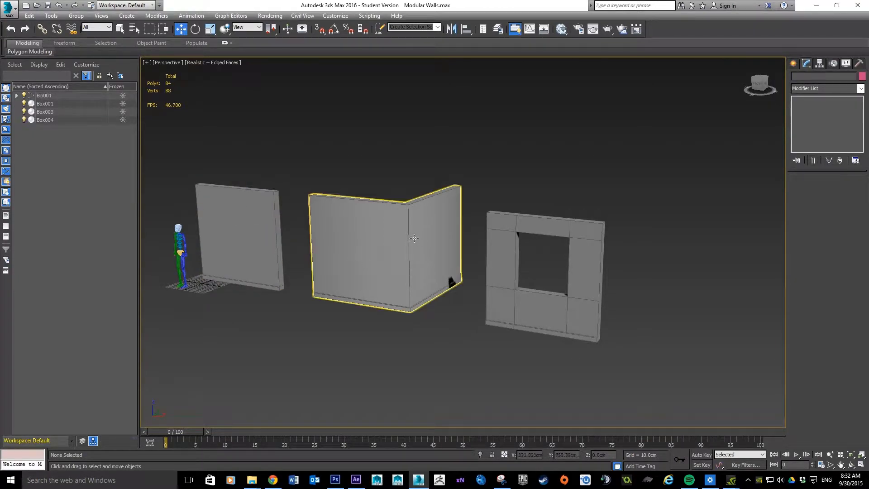
click(543, 277)
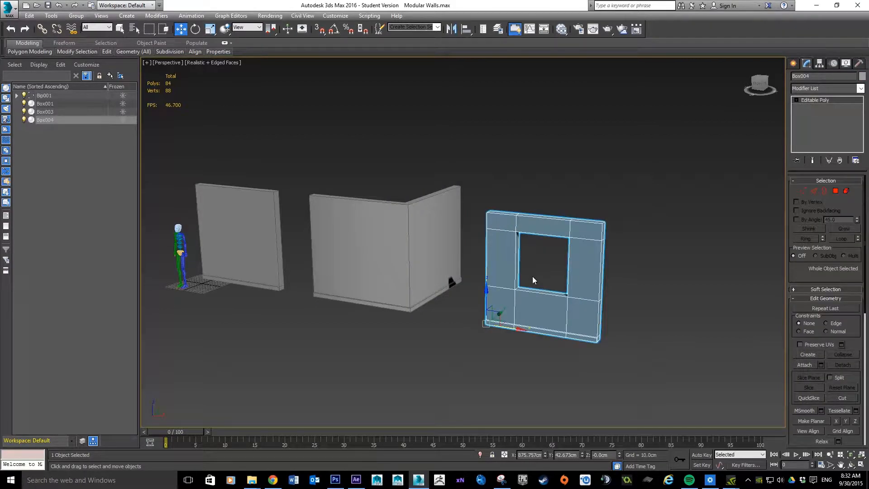
mouse_move(547, 274)
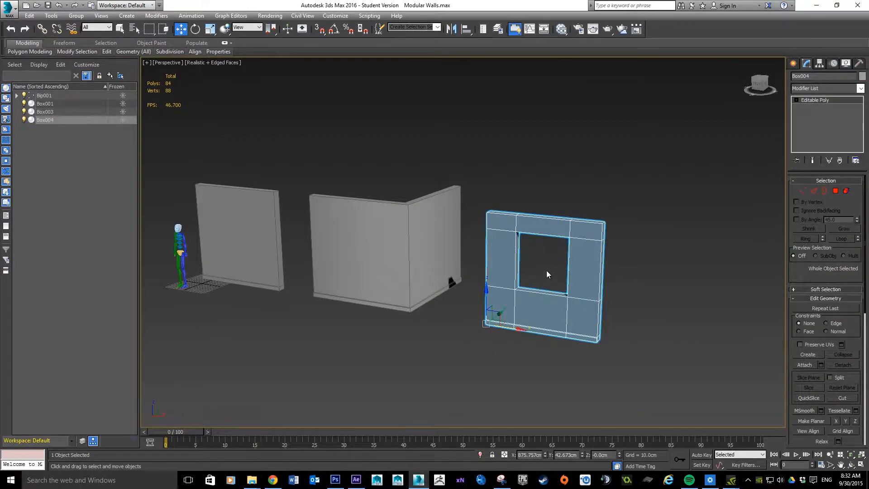
mouse_move(378, 215)
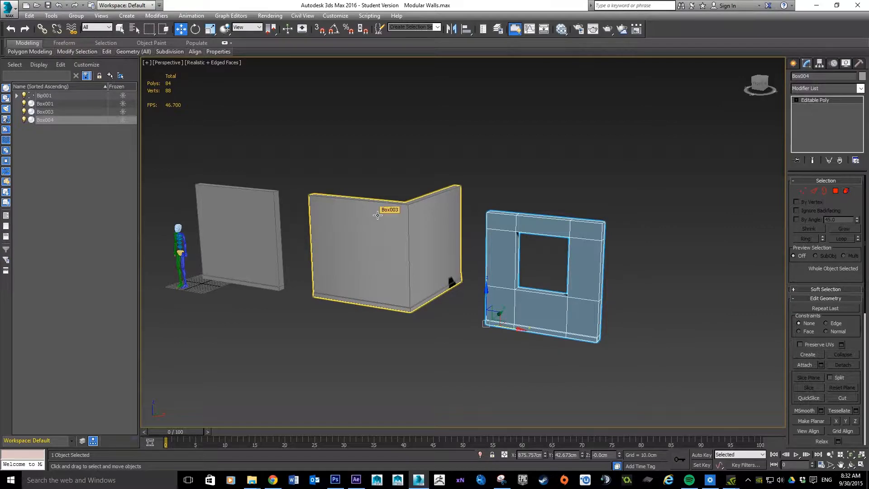
click(427, 191)
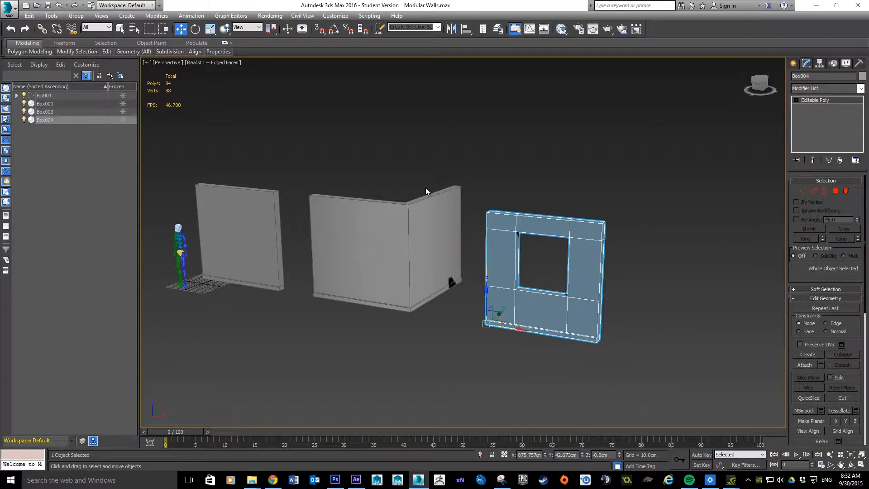
click(238, 238)
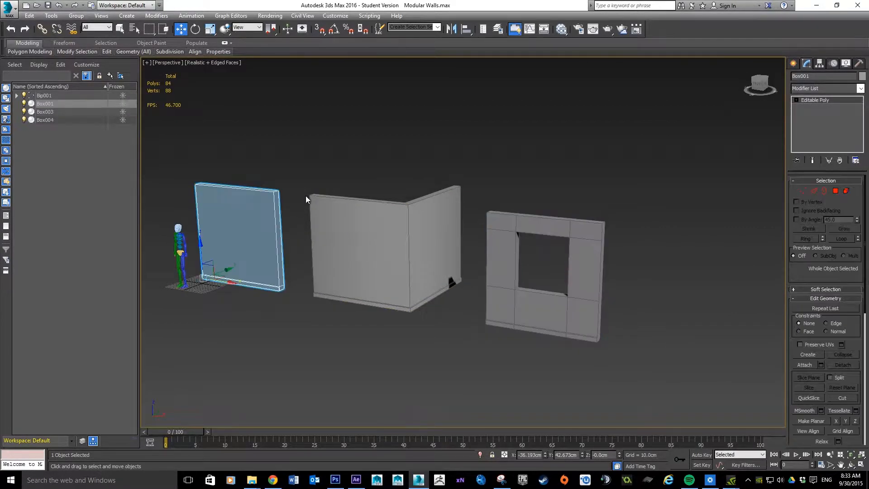
mouse_move(251, 254)
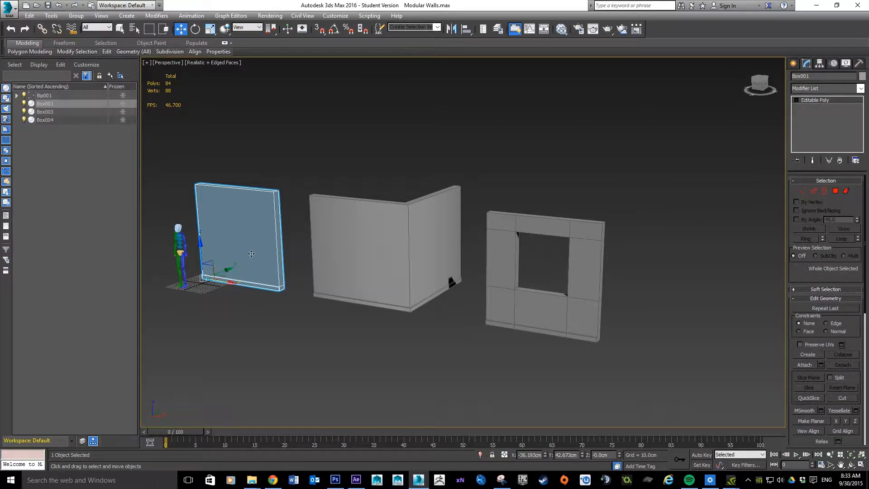
mouse_move(561, 281)
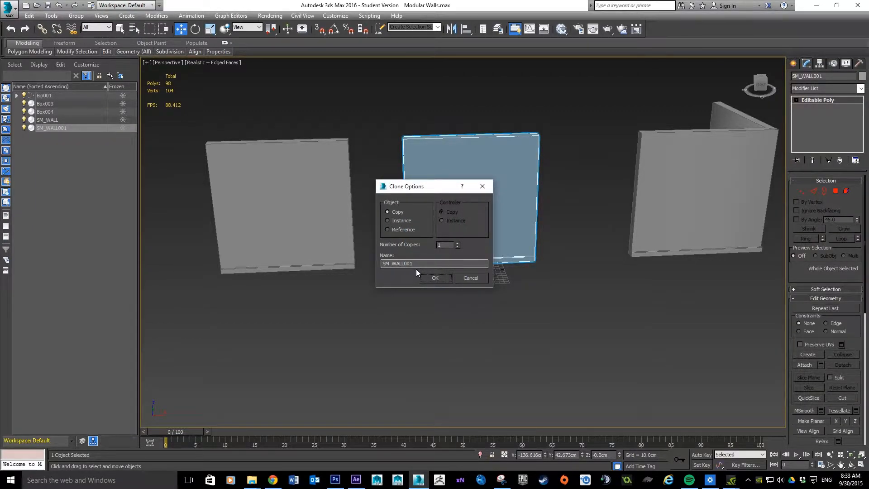
Step: Clone SM_WALL as an independent copy named SM_WALL001 beside the figure
click(435, 277)
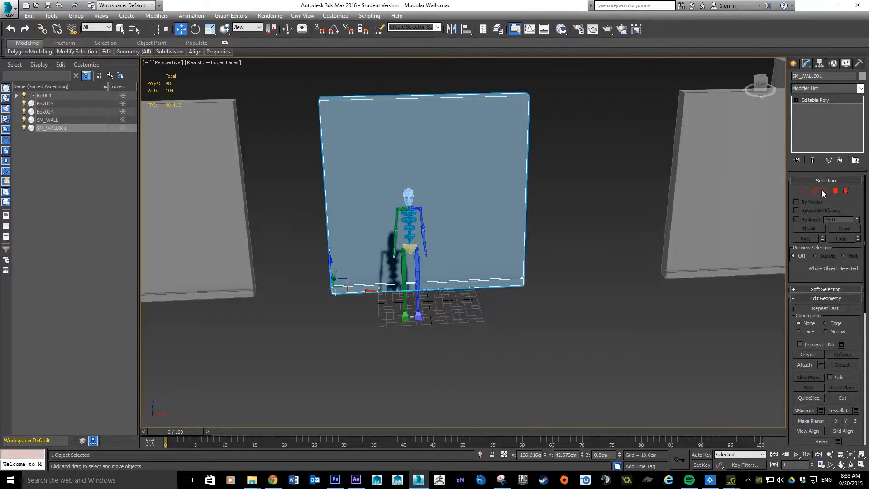
mouse_move(824, 191)
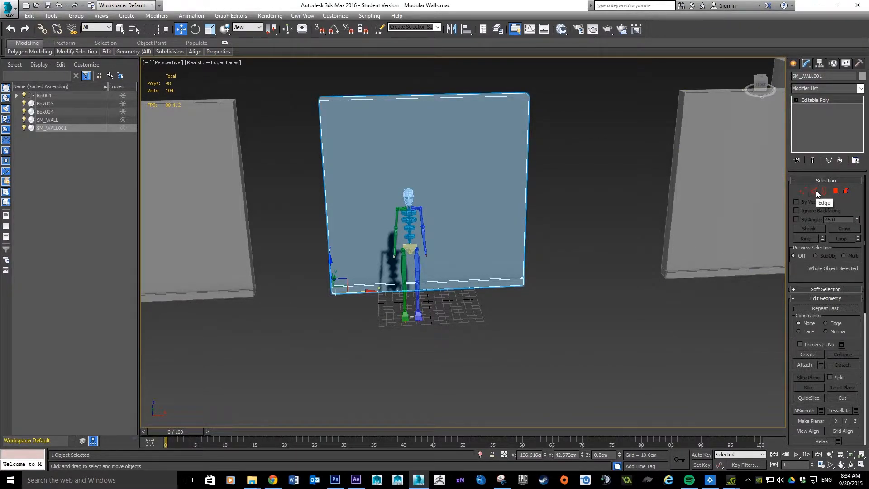
Step: In Edge mode on SM_WALL001, select its four vertical side edges for the doorway cut
click(798, 190)
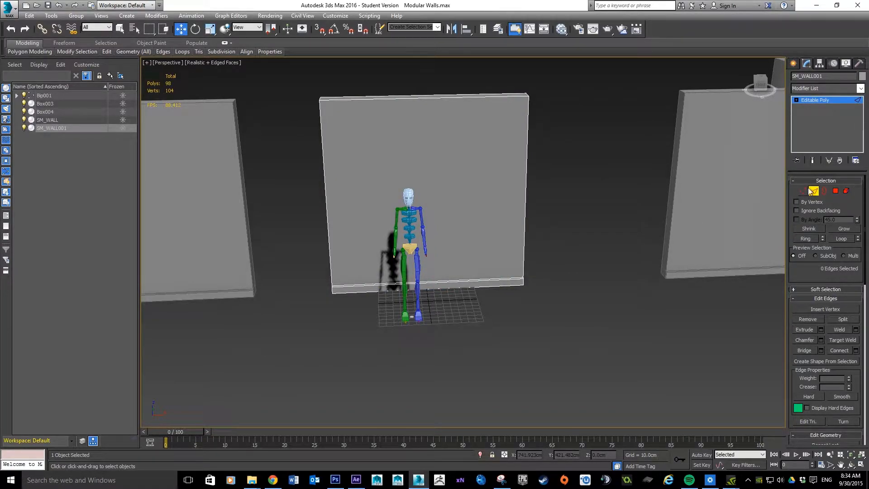
mouse_move(814, 191)
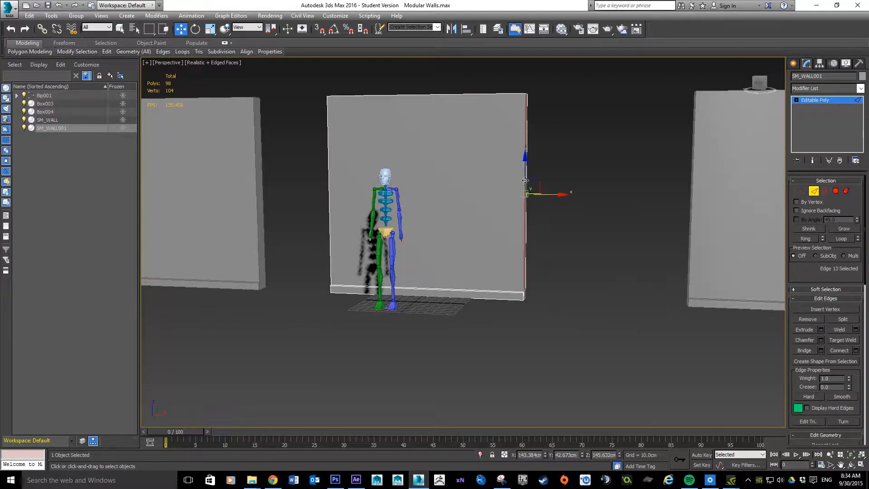
mouse_move(329, 174)
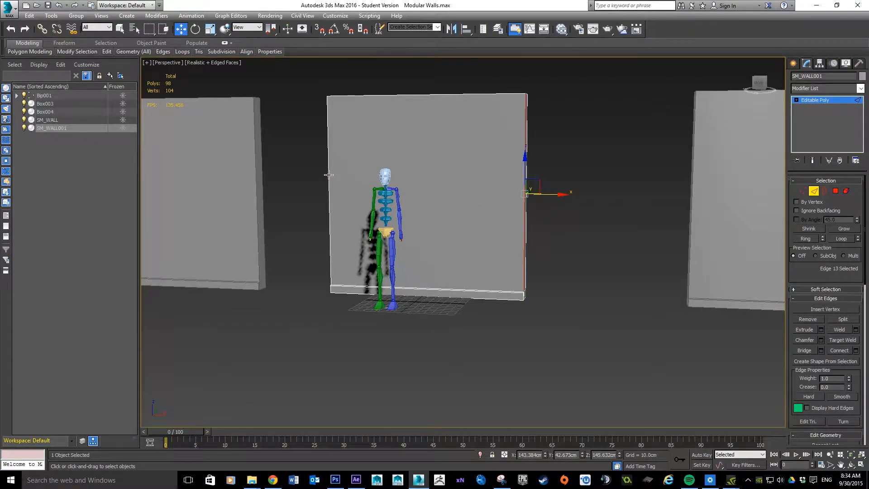
click(524, 170)
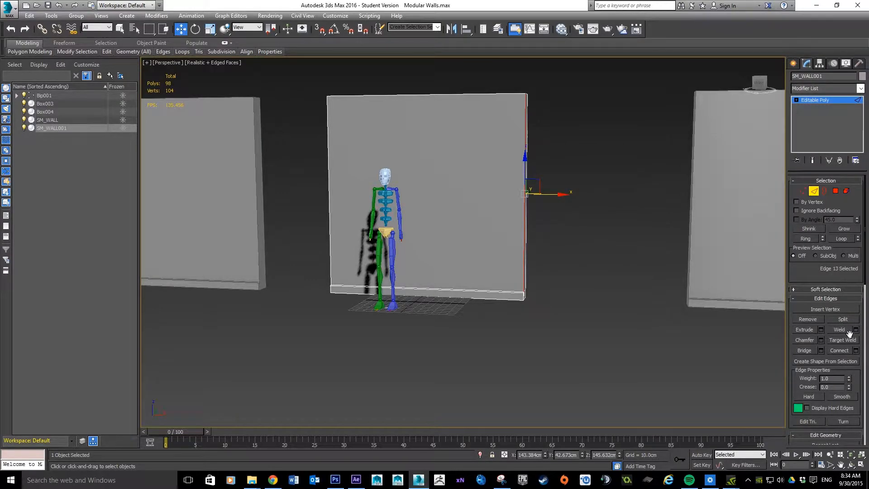
click(805, 238)
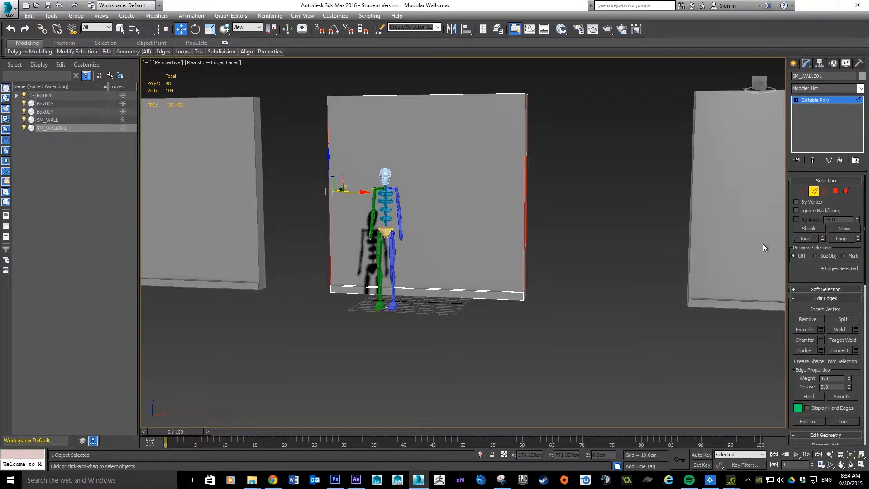
click(564, 238)
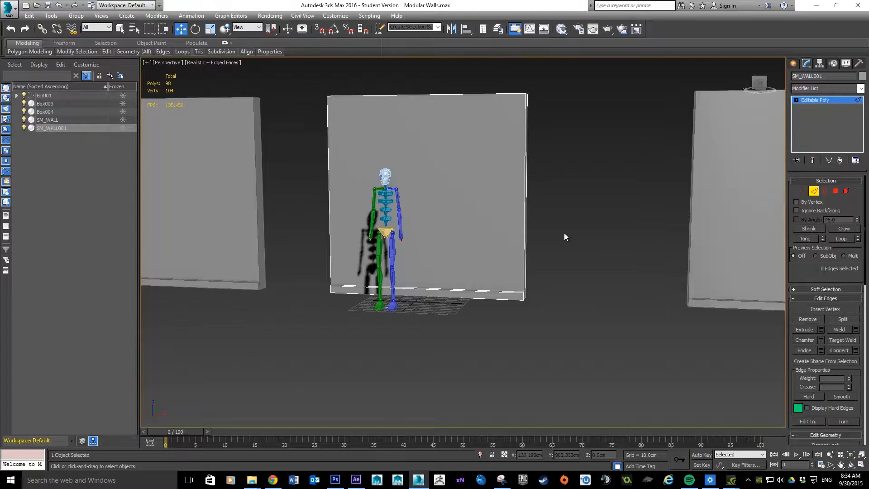
click(329, 191)
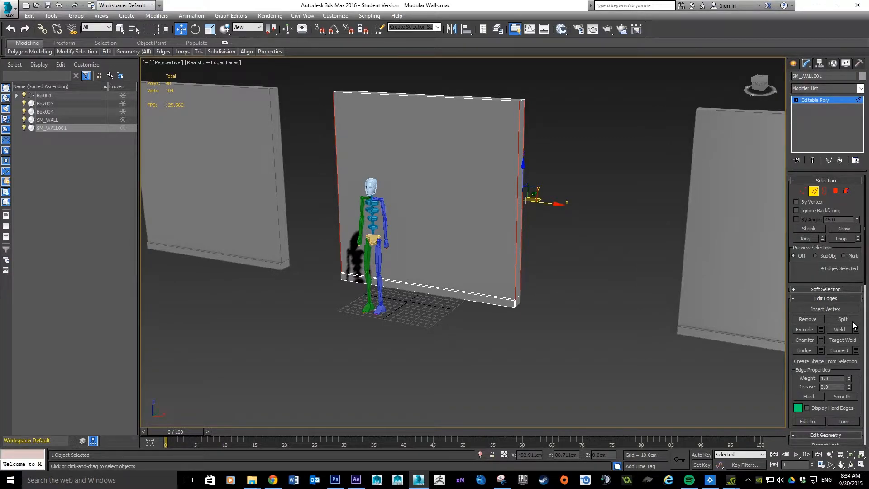
mouse_move(687, 325)
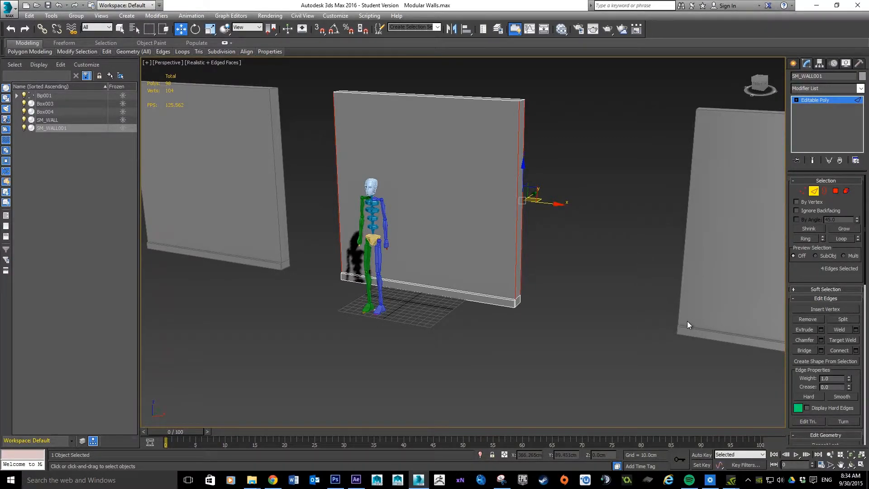
mouse_move(602, 338)
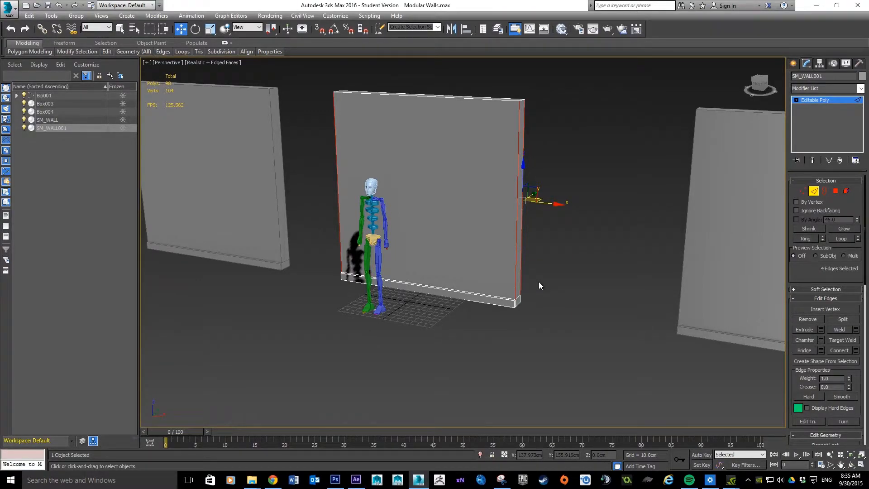
mouse_move(537, 257)
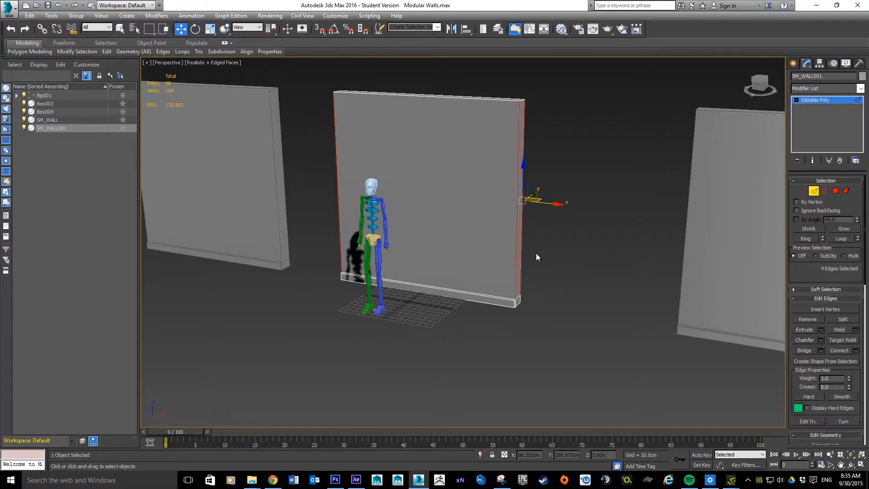
mouse_move(591, 218)
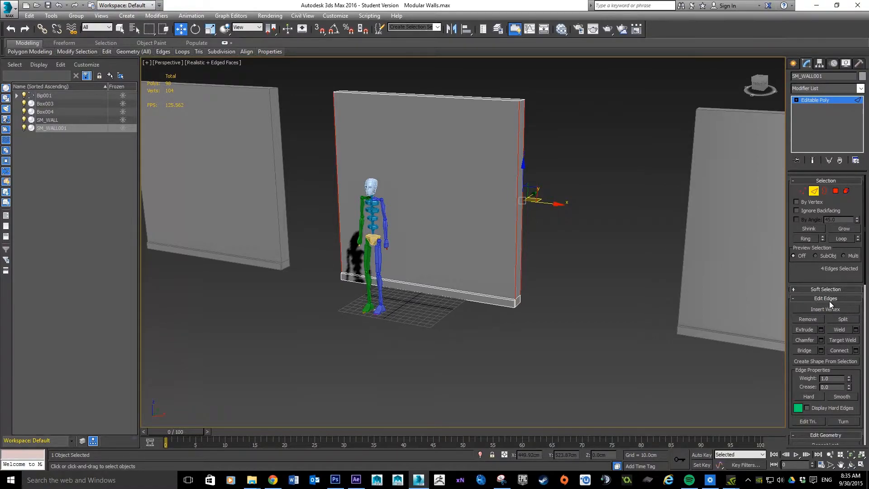
mouse_move(857, 348)
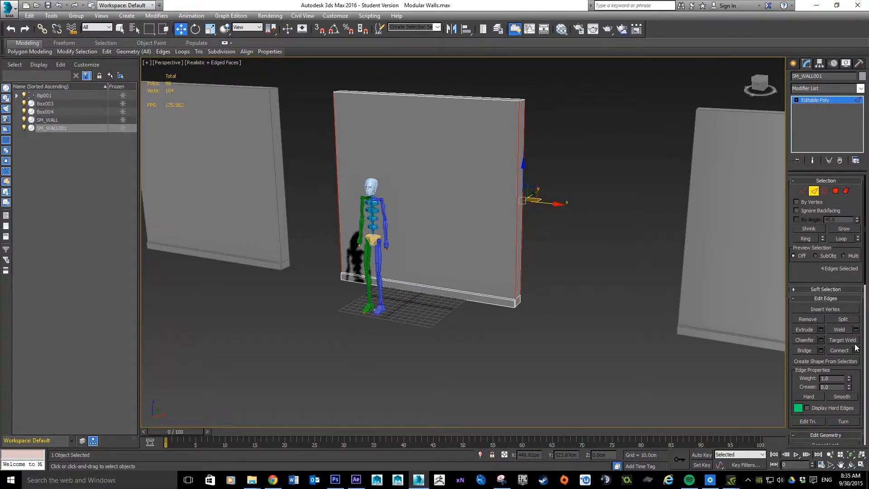
mouse_move(857, 350)
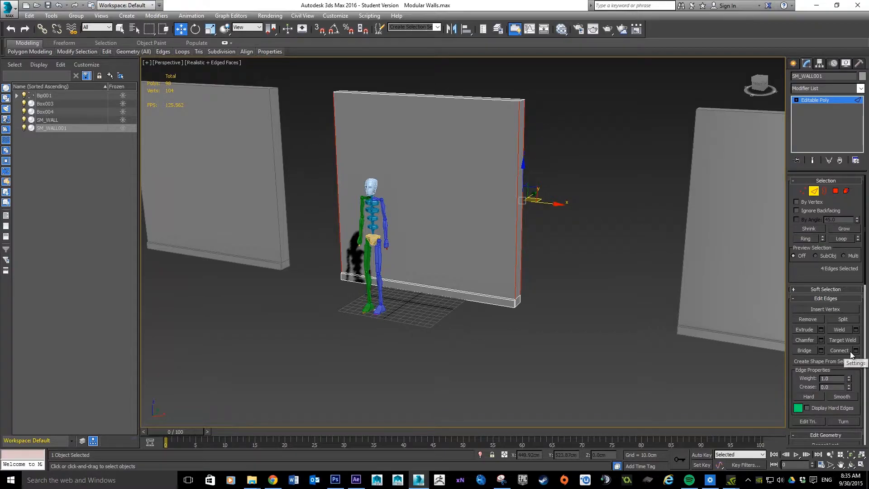
Step: Connect the four vertical edges with 1 segment, adding a horizontal mid-height edge loop
click(860, 350)
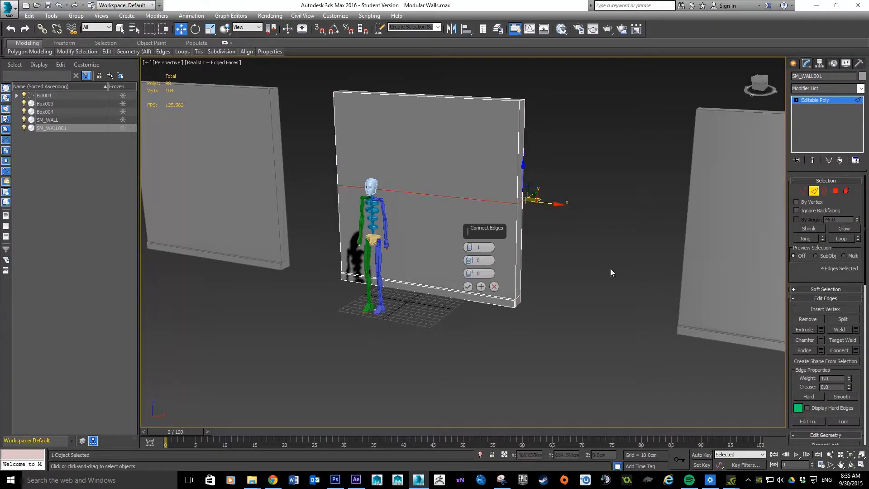
mouse_move(479, 188)
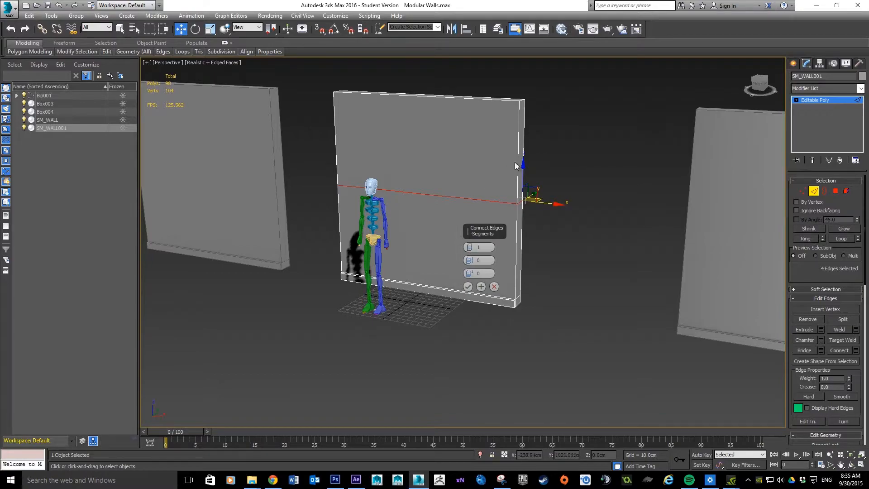
click(469, 247)
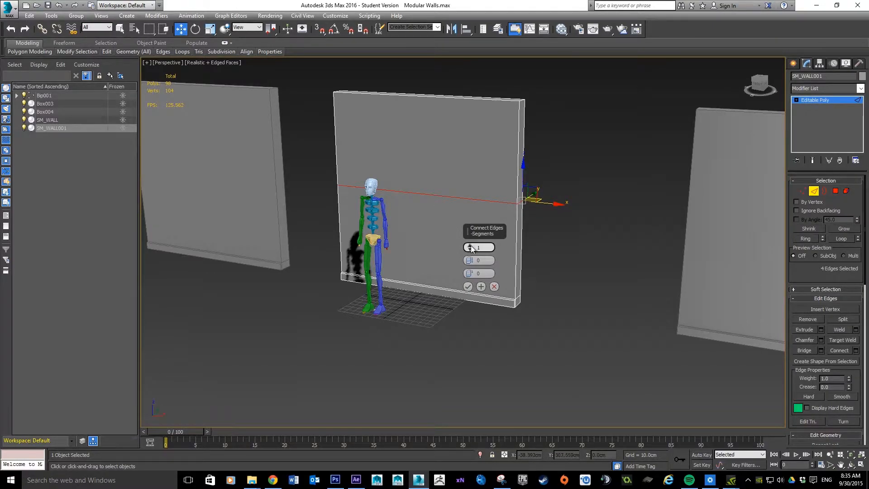
mouse_move(472, 248)
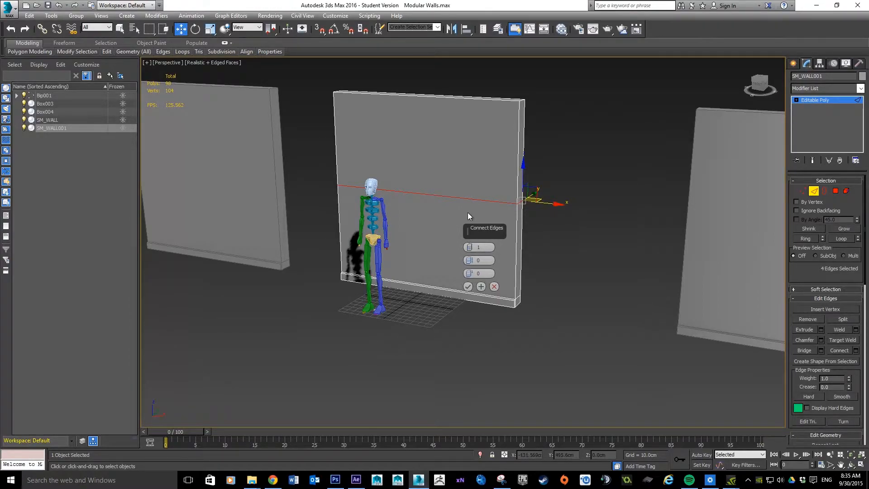
mouse_move(454, 198)
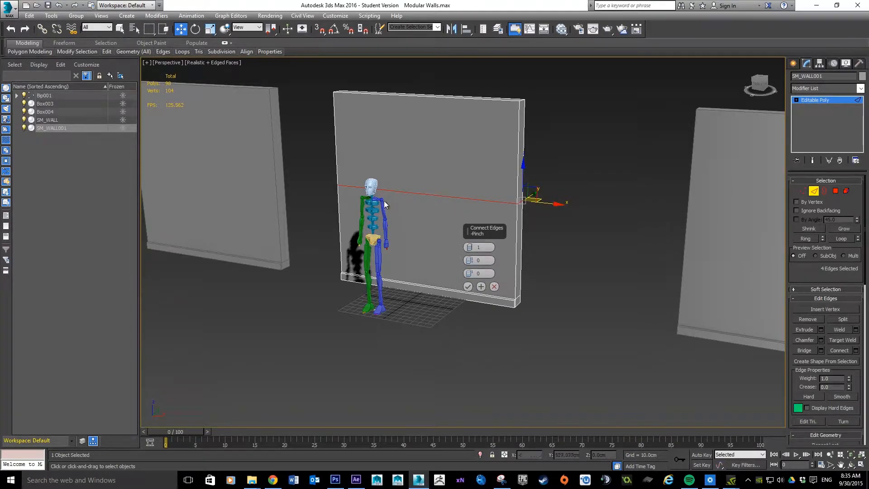
click(478, 272)
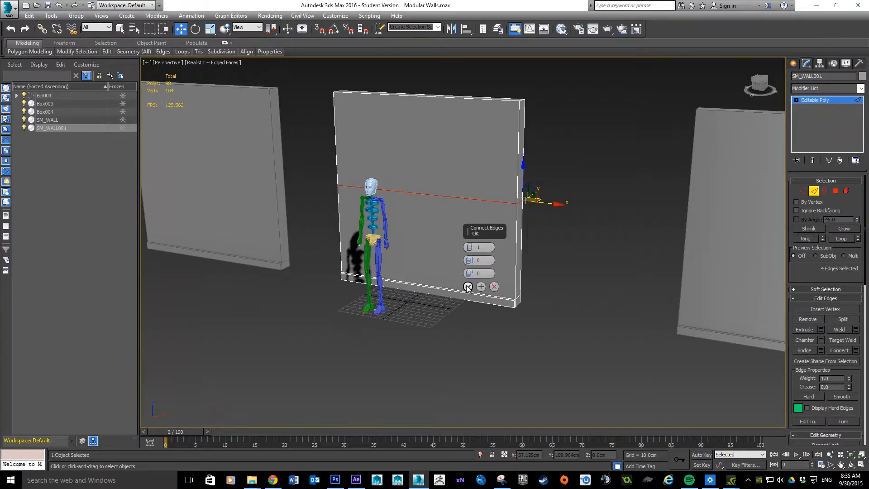
click(468, 287)
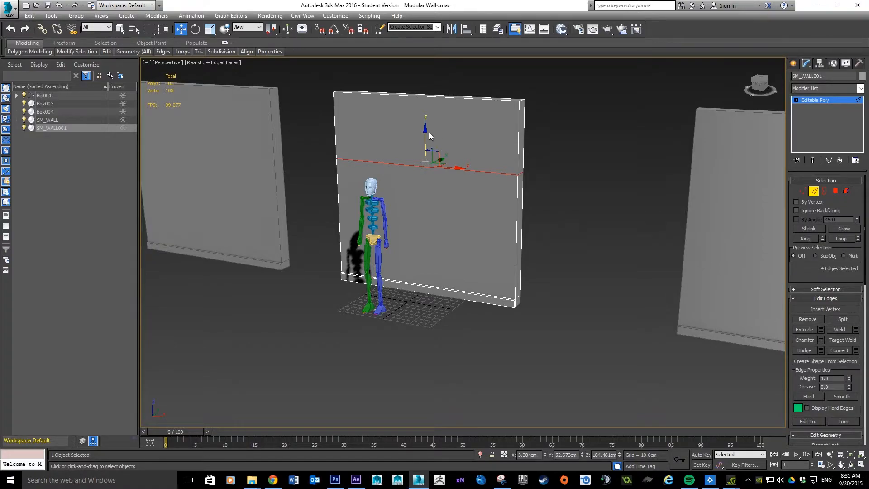
mouse_move(425, 133)
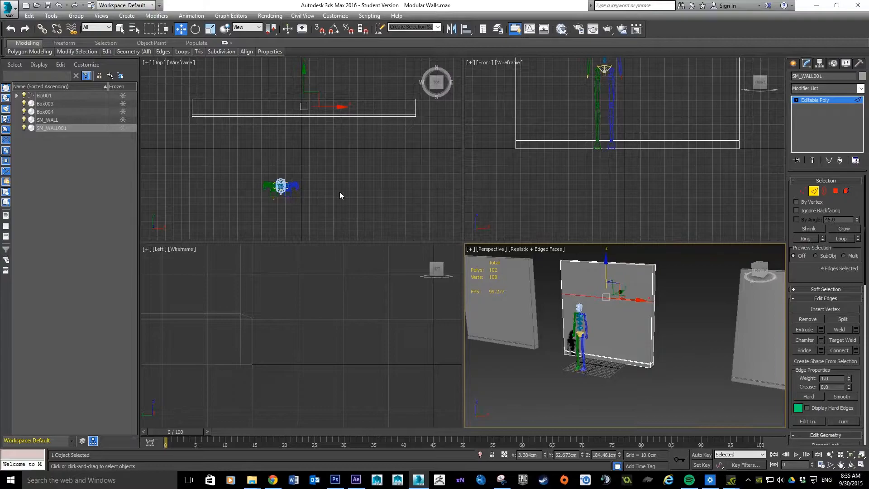
mouse_move(359, 300)
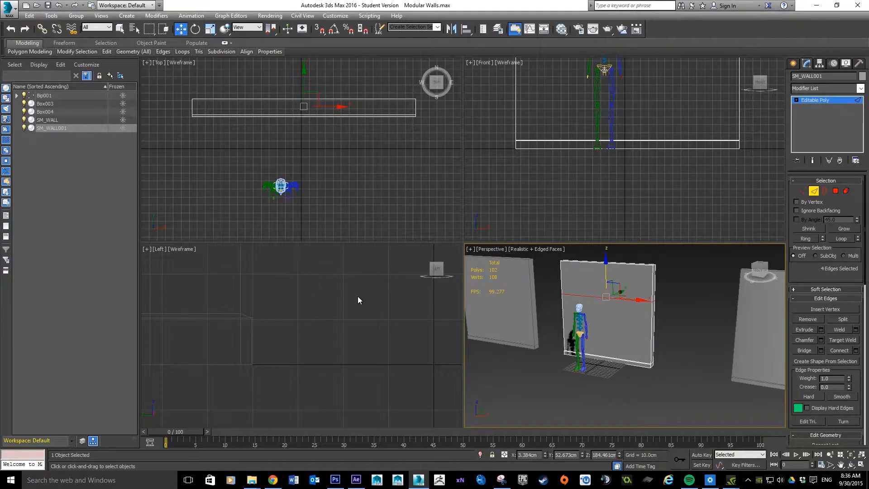
mouse_move(305, 290)
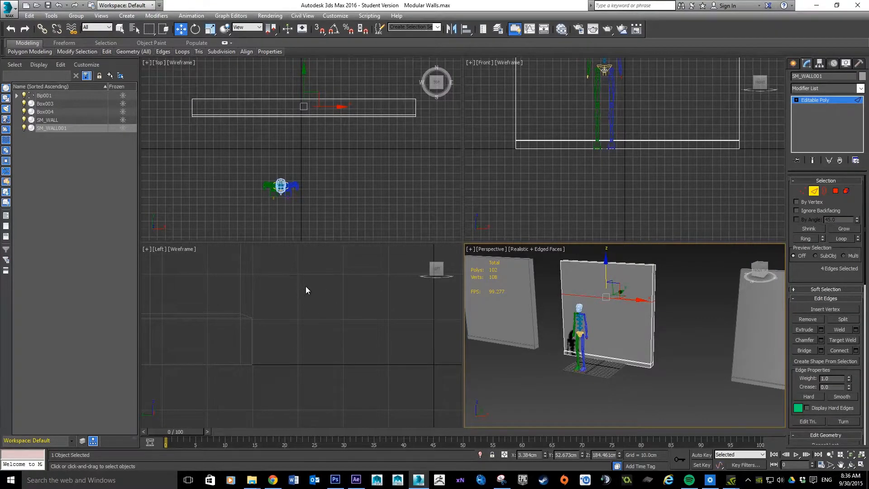
Step: Move the horizontal edge loop up to about 200 cm, just above the figure's head
click(310, 277)
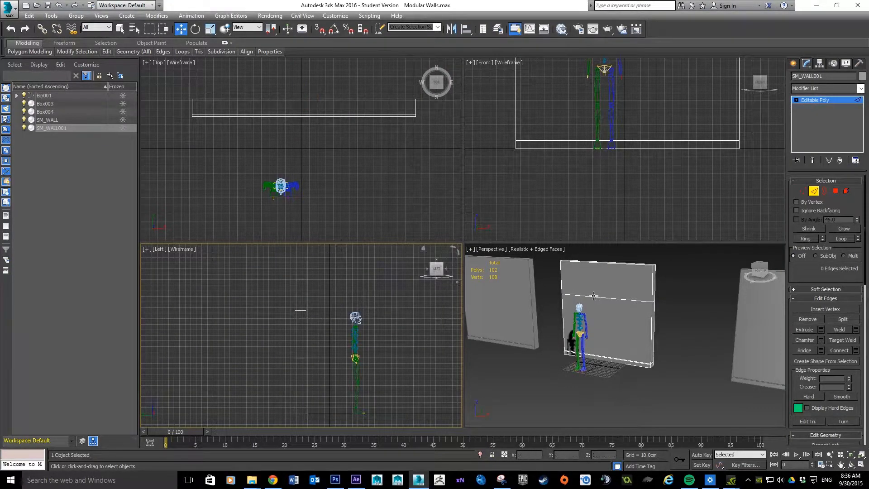
click(607, 295)
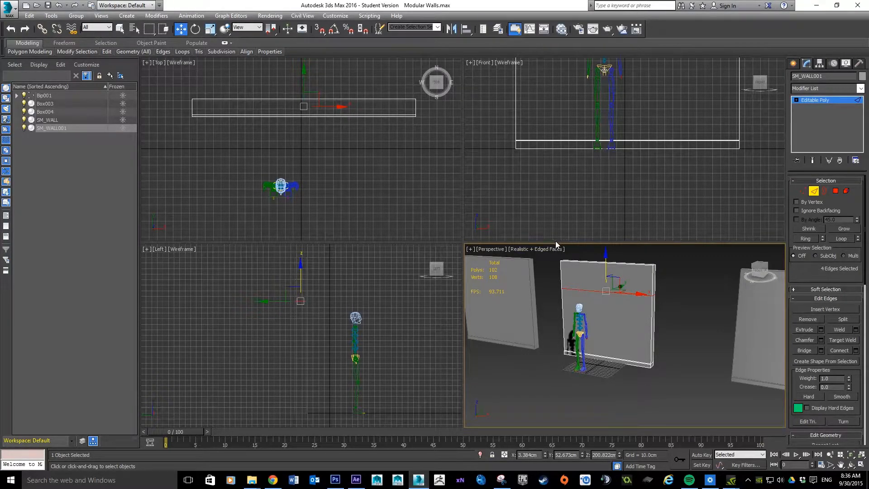
click(686, 266)
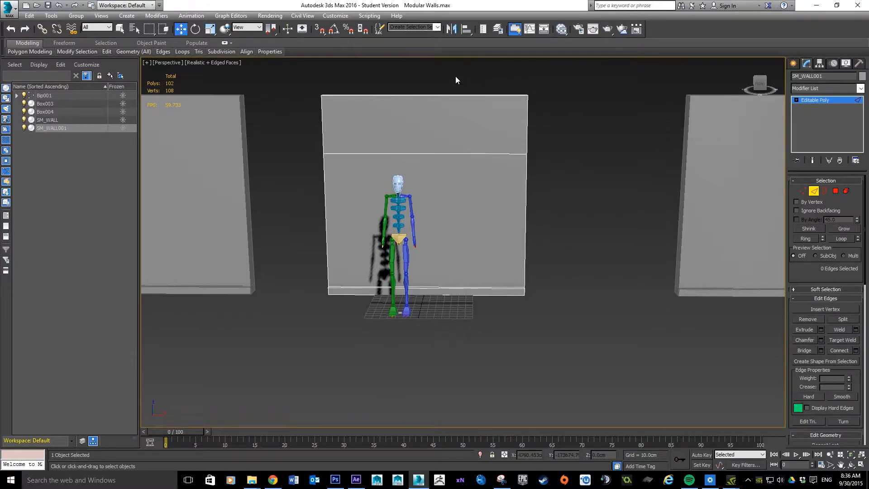
Step: Connect the horizontal edges with 2 segments and raised Pinch, outlining the doorway sides
click(426, 290)
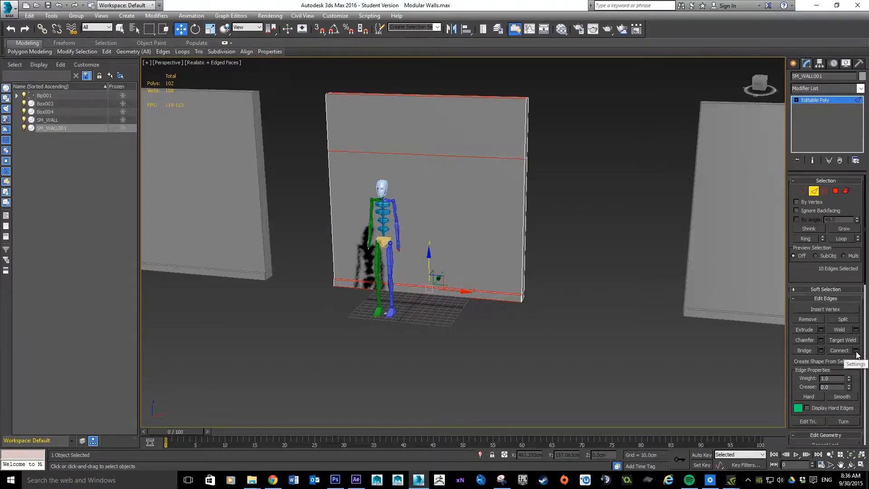
click(855, 349)
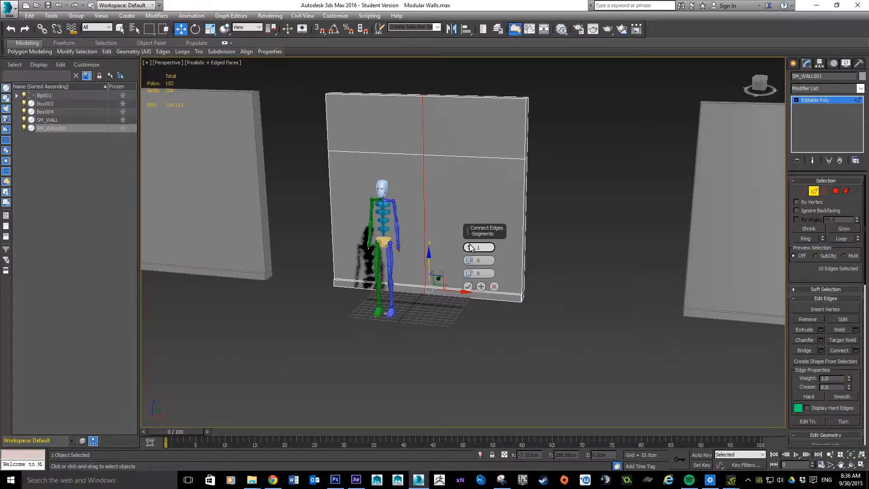
click(490, 245)
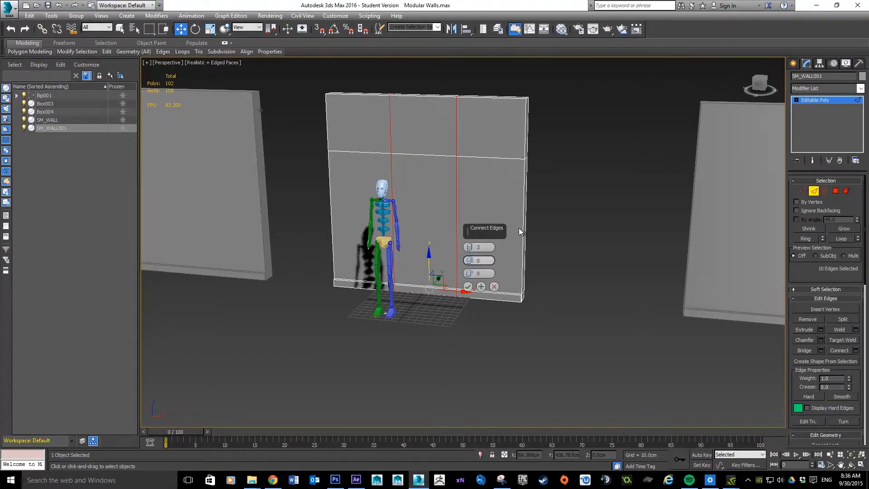
mouse_move(485, 214)
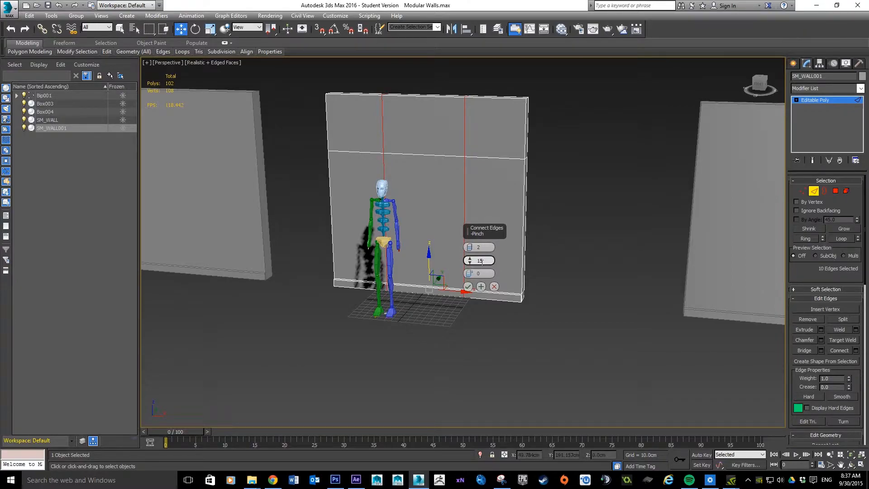
click(469, 262)
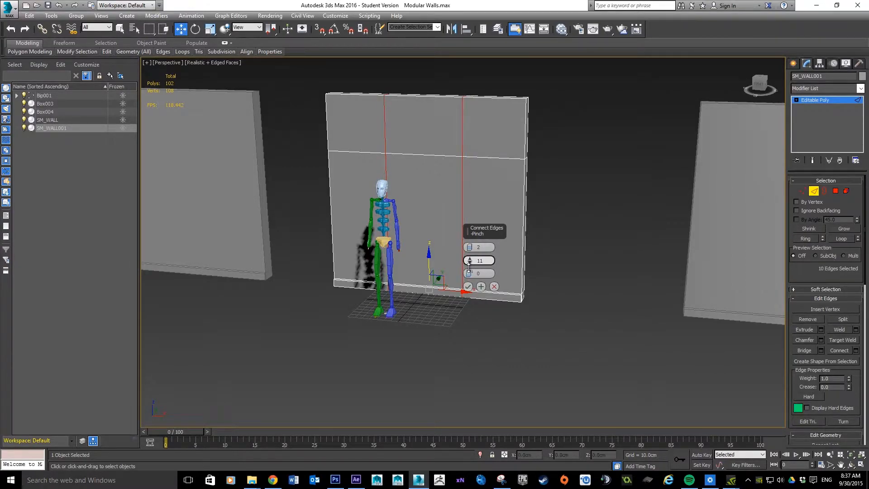
click(470, 263)
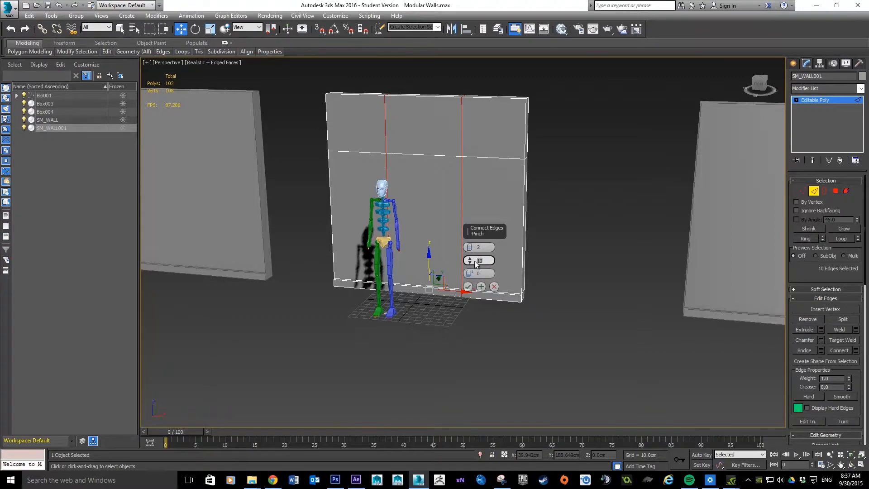
click(470, 262)
text(5)
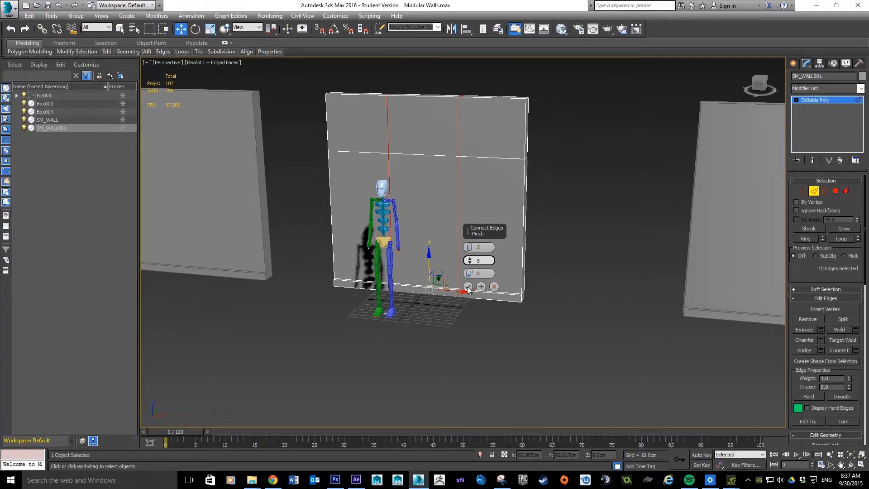
click(467, 287)
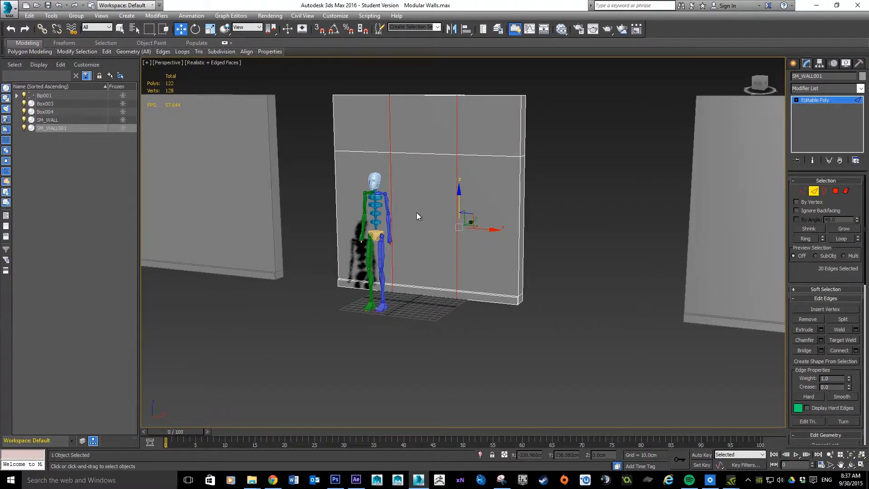
Step: In Polygon mode, select and delete the threshold faces at the doorway bottom
scroll(up, 3)
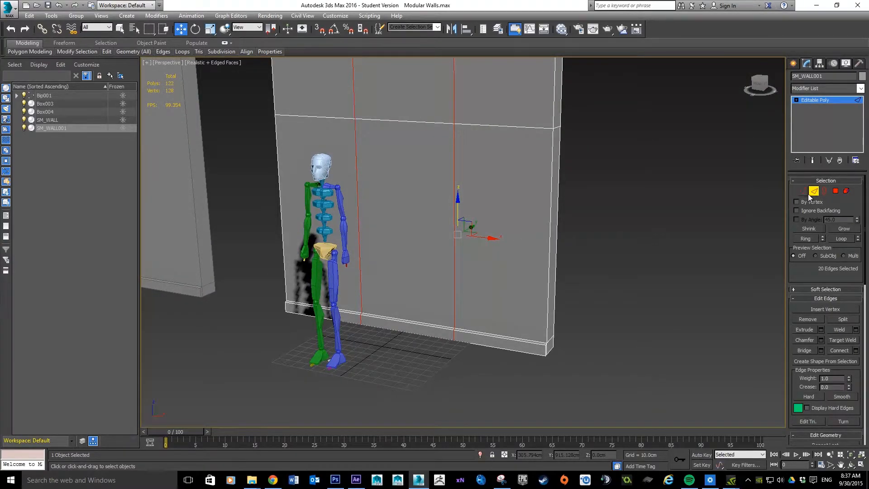
mouse_move(835, 191)
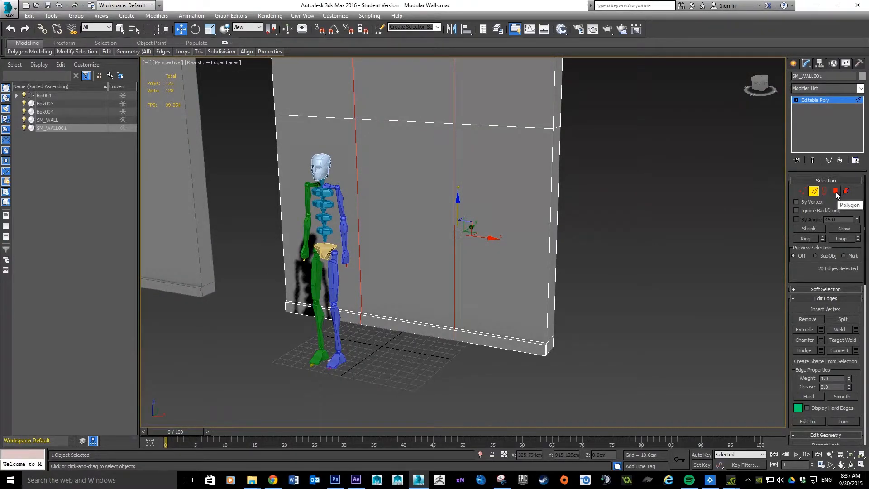
click(845, 191)
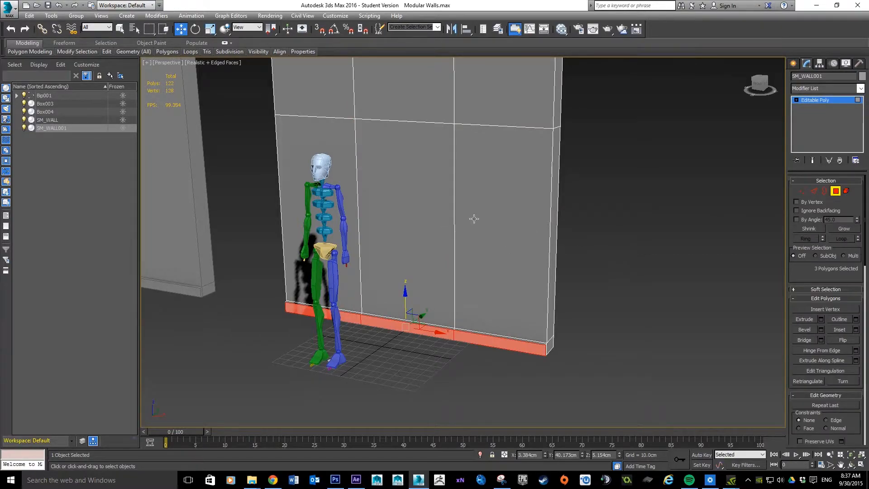
click(440, 321)
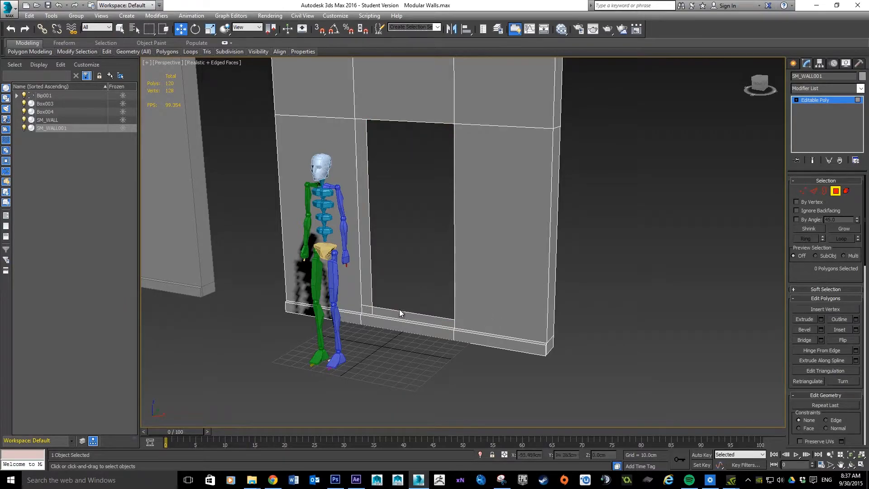
click(400, 316)
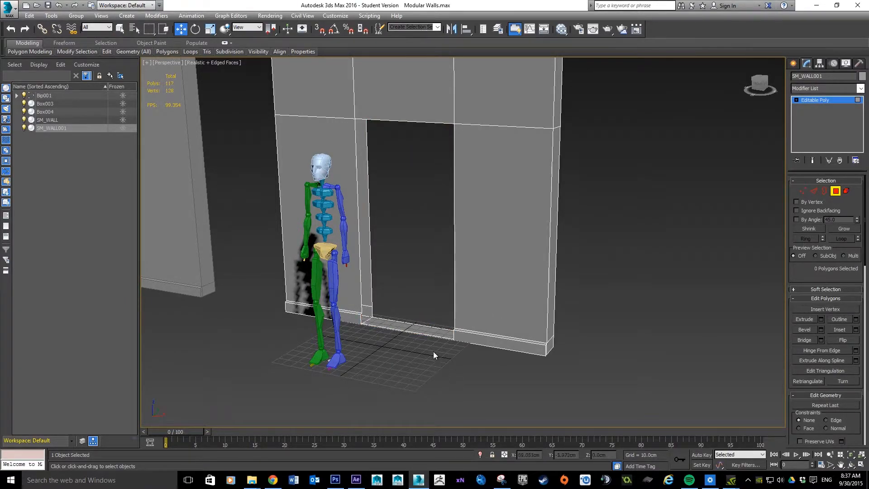
click(403, 331)
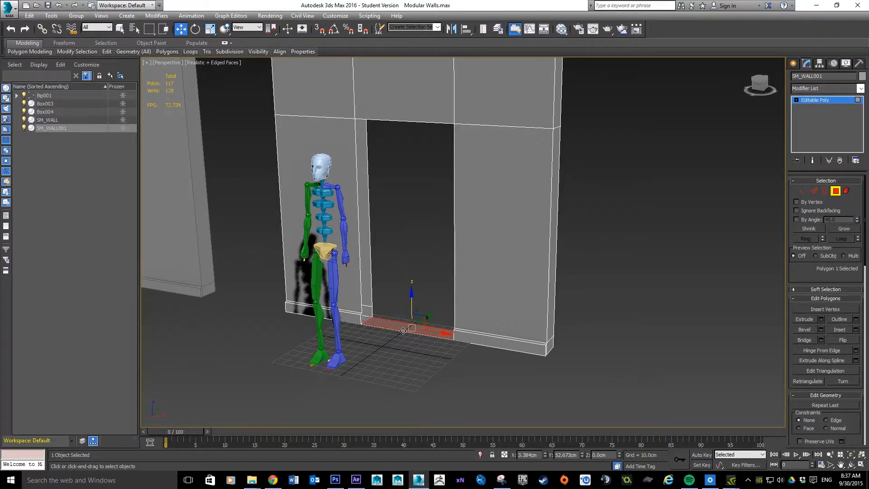
click(417, 334)
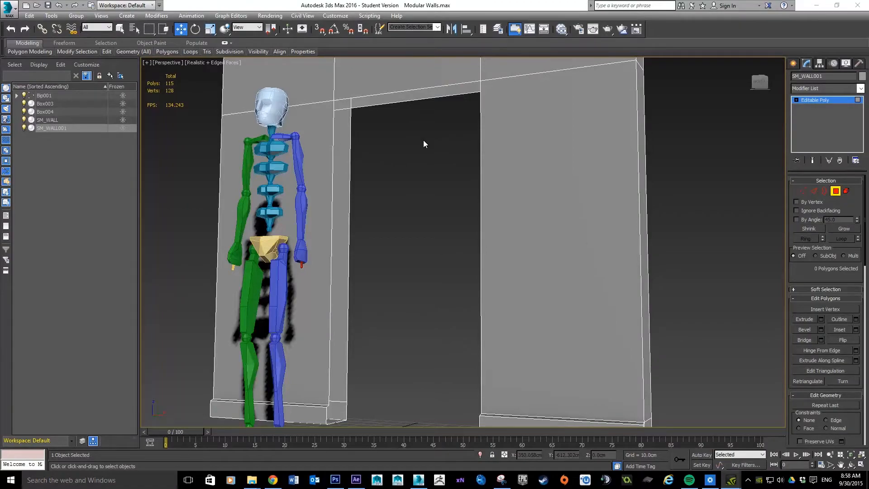
mouse_move(360, 104)
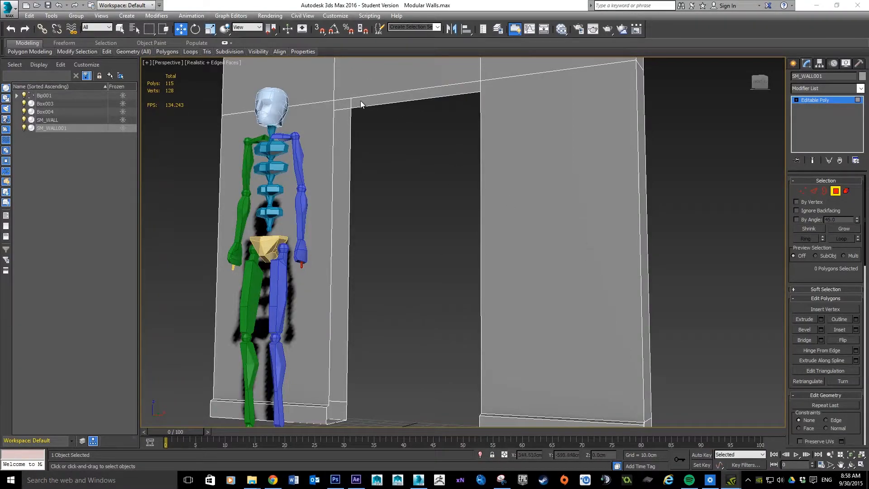
mouse_move(423, 225)
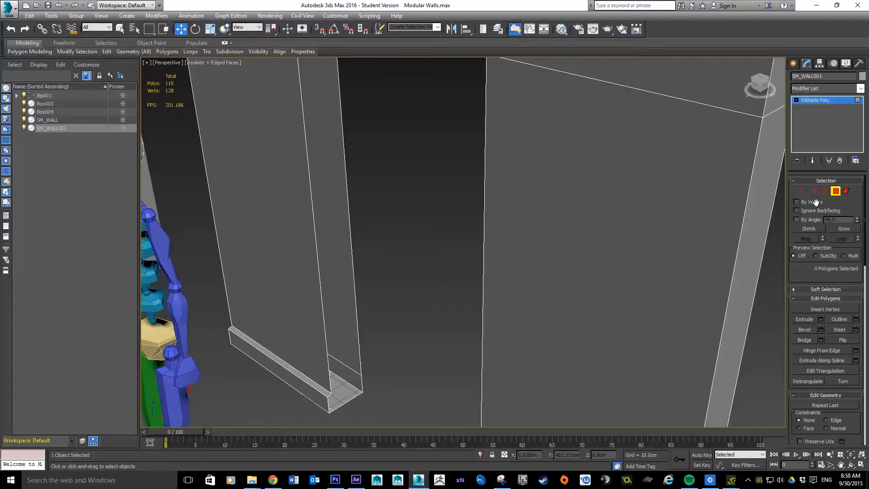
Step: Bridge opposite open edges of the doorway to seal its inner jamb sides
click(824, 191)
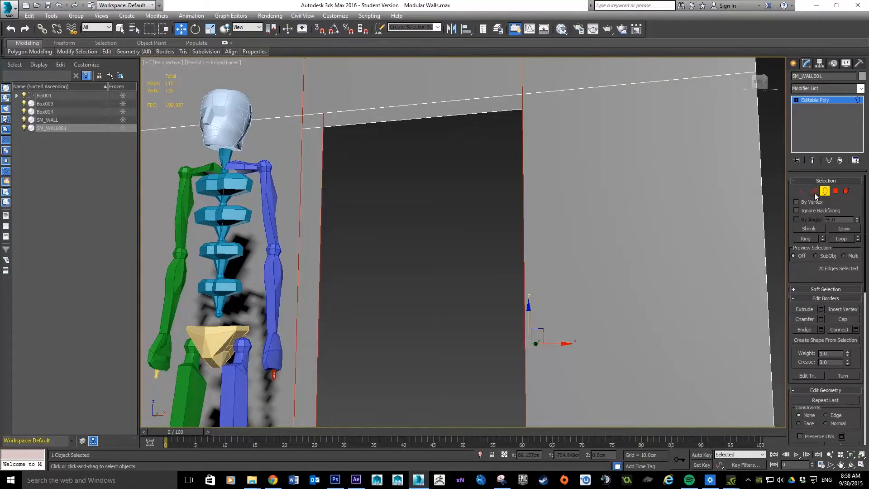
click(813, 191)
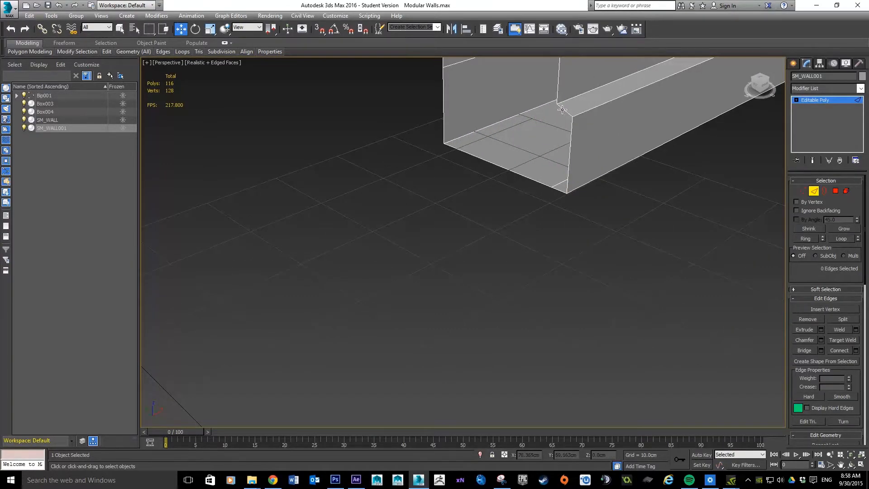
click(561, 110)
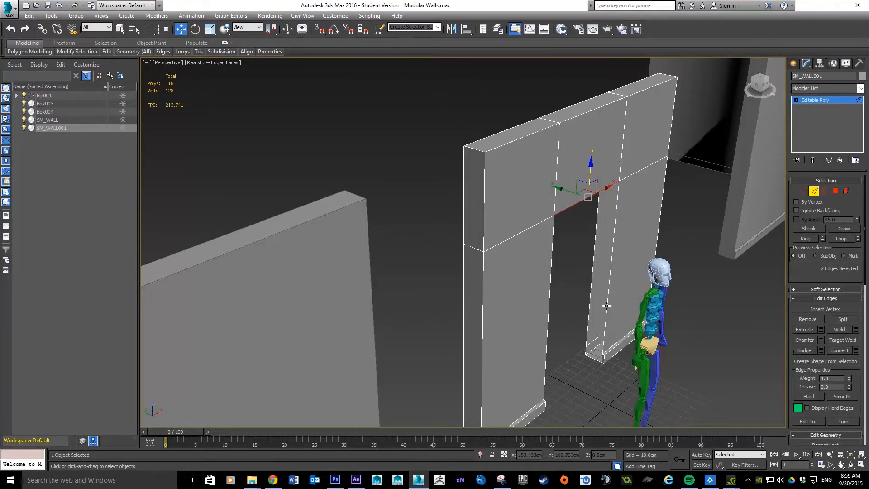
Step: Bridge the open edges at each jamb bottom so the doorway is sealed to the floor
click(835, 190)
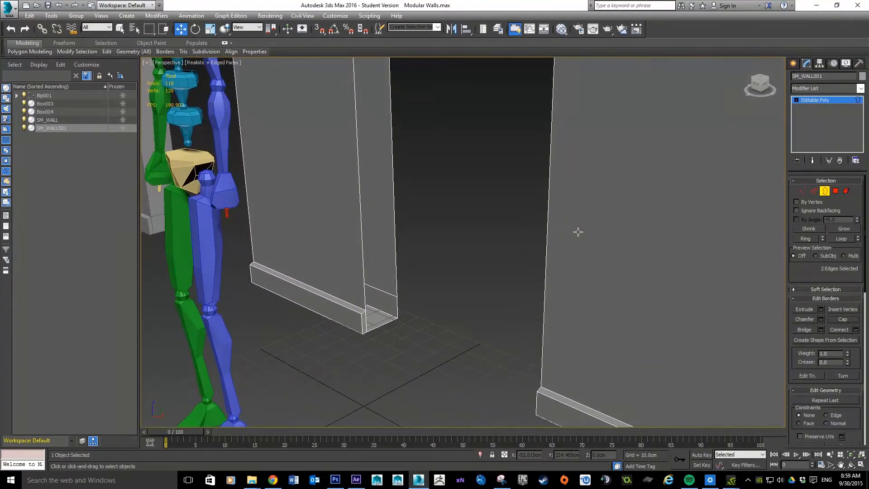
click(814, 191)
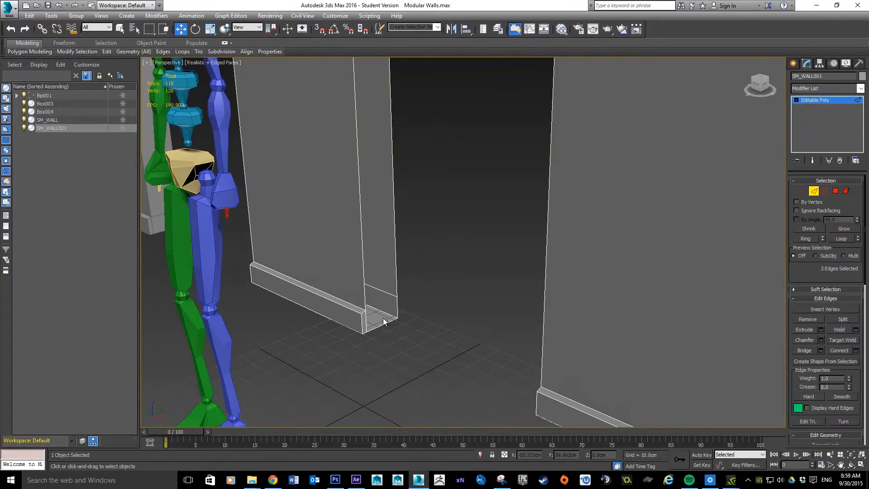
click(382, 310)
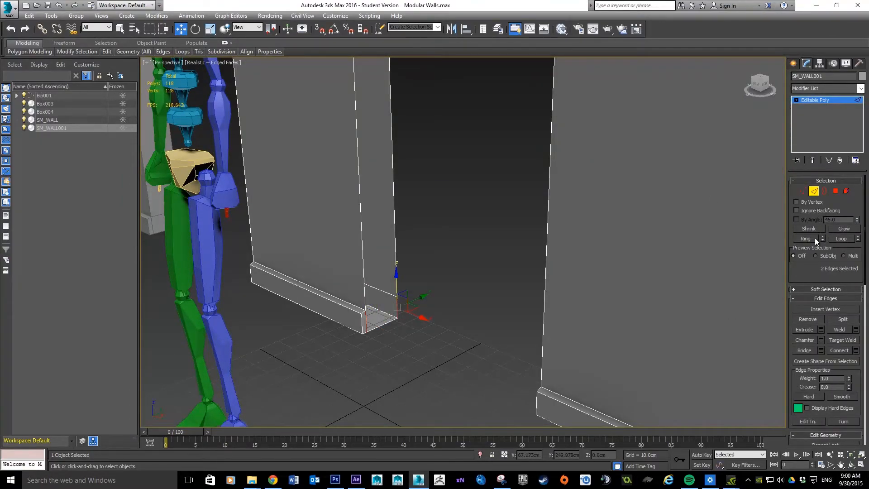
click(803, 349)
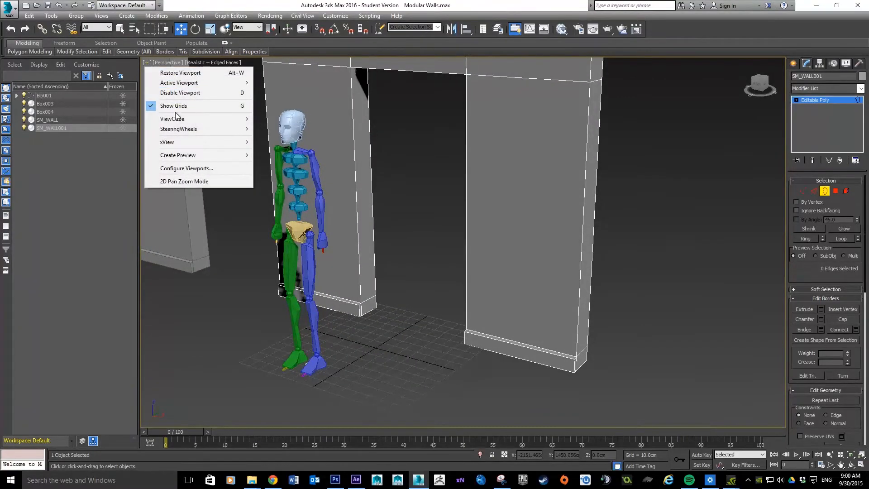
mouse_move(166, 142)
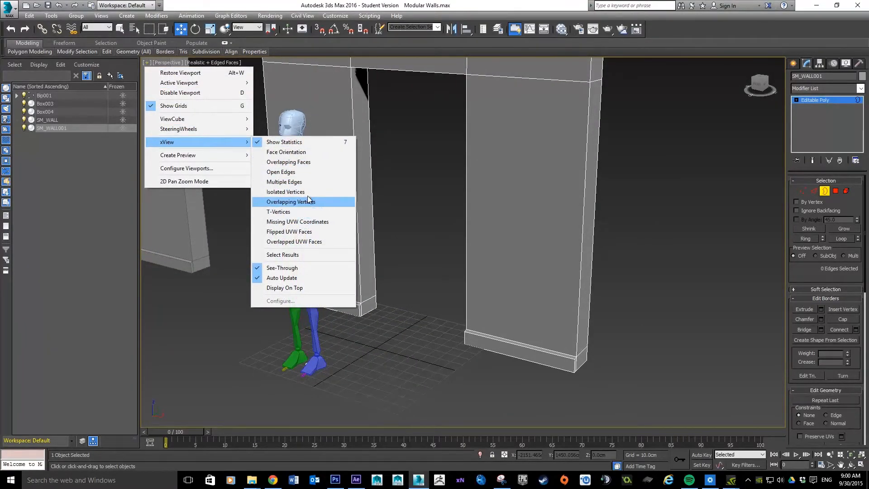
mouse_move(314, 204)
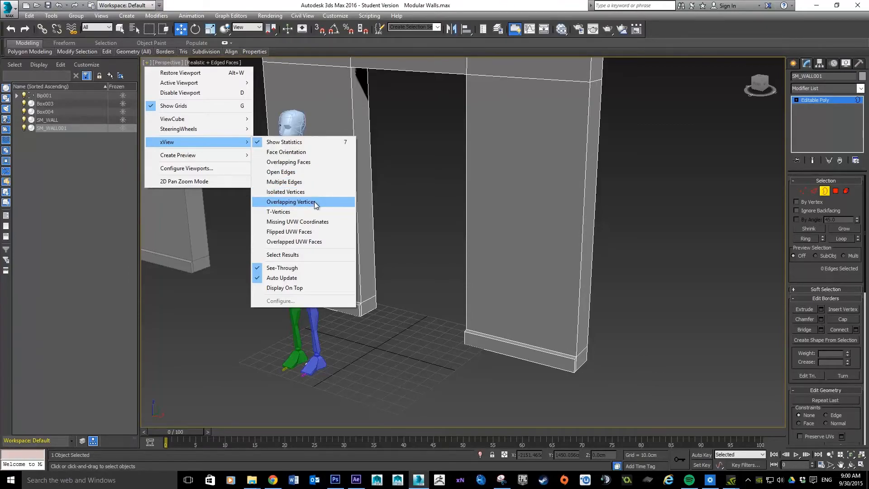
mouse_move(297, 220)
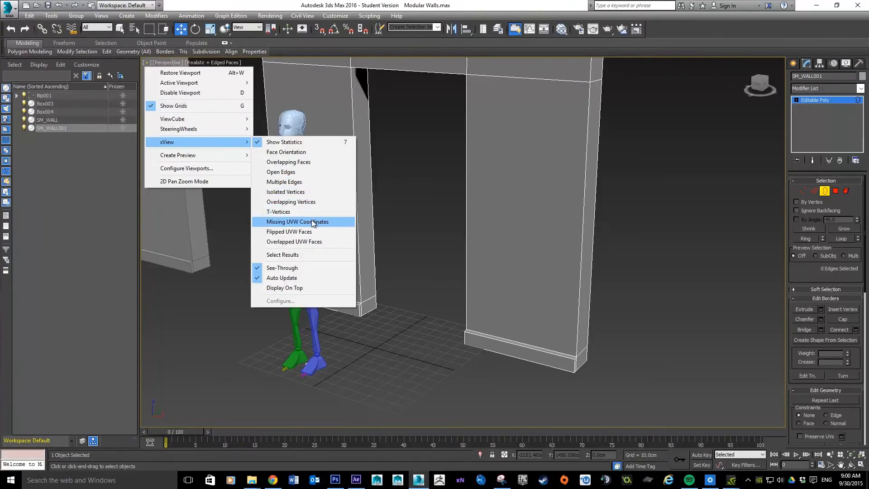
Step: Run the xView Overlapping Vertices check on SM_WALL001, reporting zero found
click(297, 221)
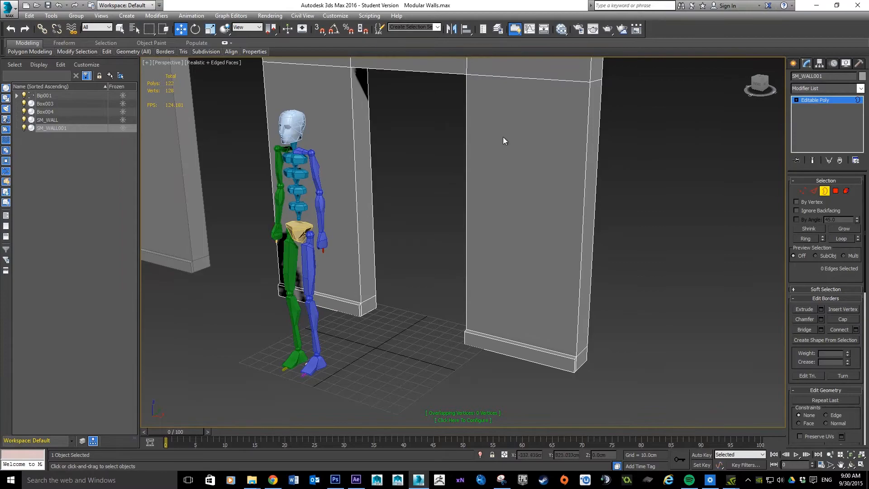
mouse_move(571, 273)
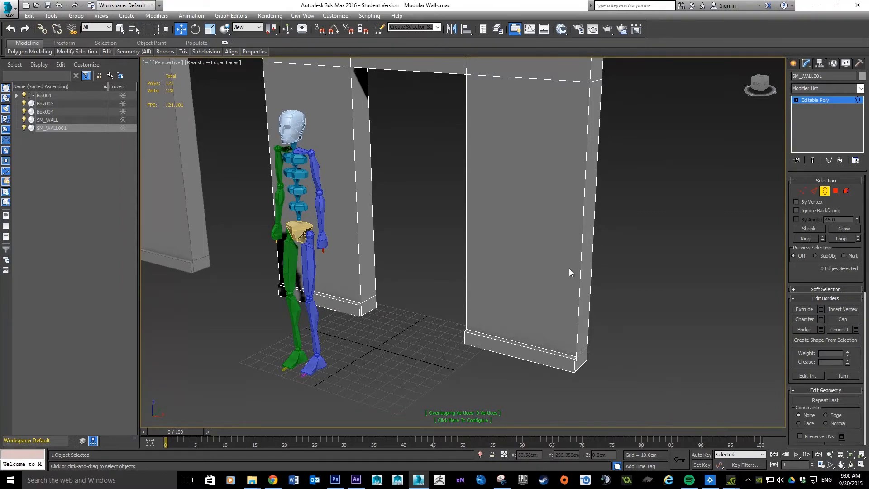
Step: Select the door wall and rename it SM_WALL_DOOR in the Modify panel
click(803, 62)
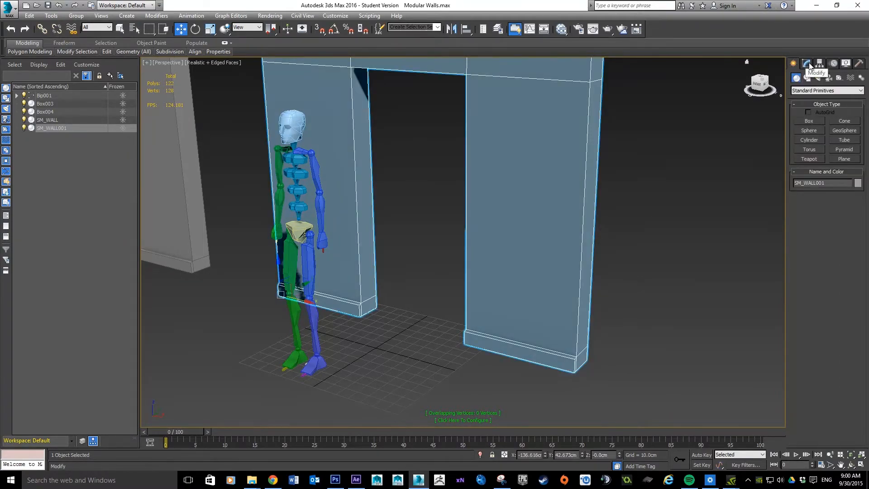
click(807, 64)
text(_DOOR)
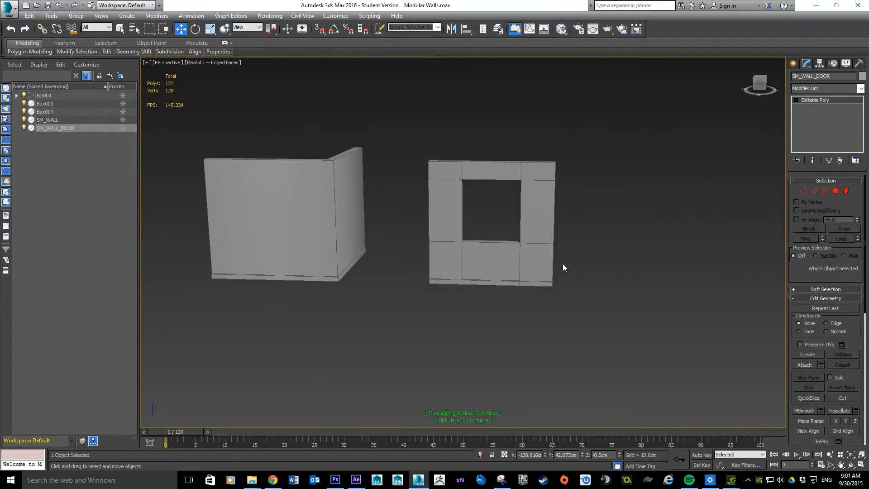
Step: Clone the window wall as Box005 and delete the faces below its window opening
click(491, 222)
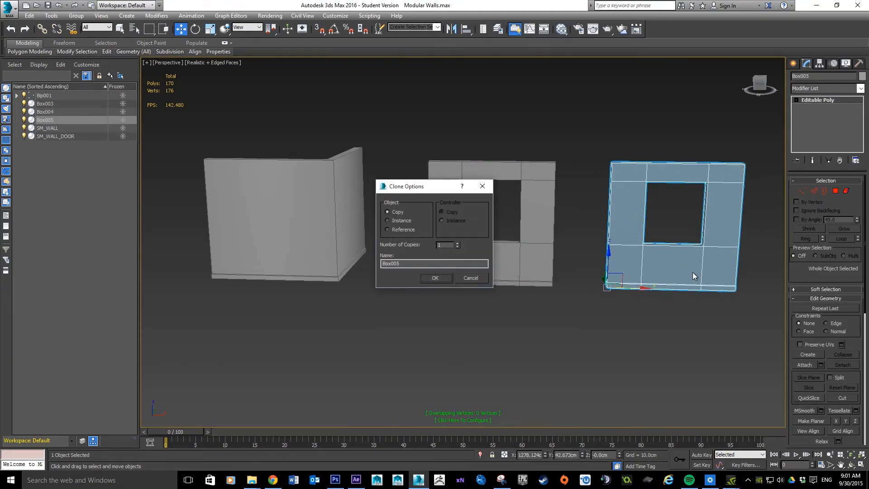
click(436, 278)
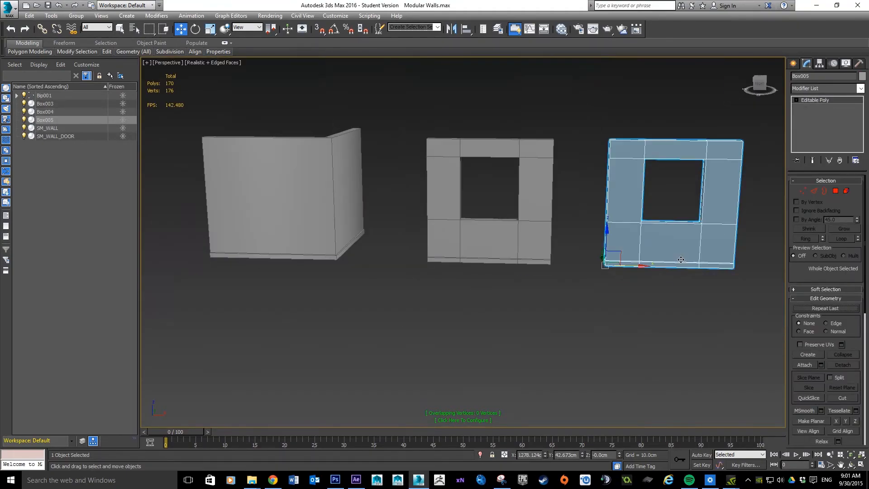
click(835, 191)
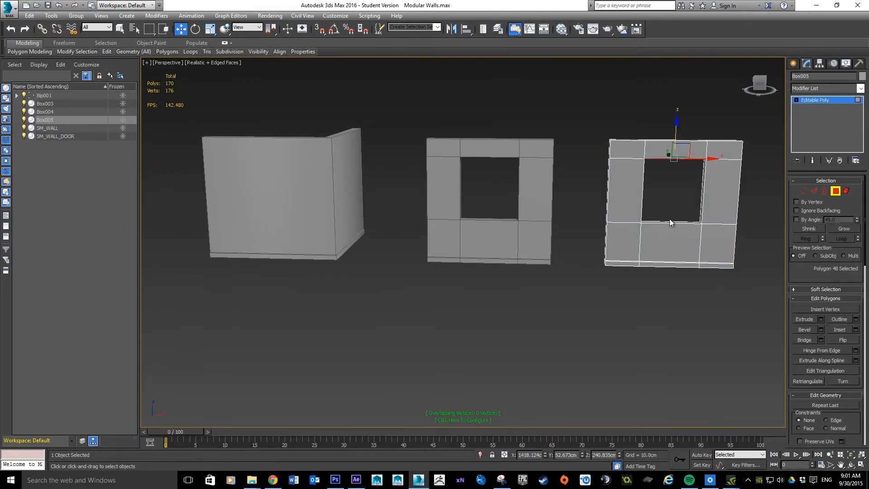
click(670, 243)
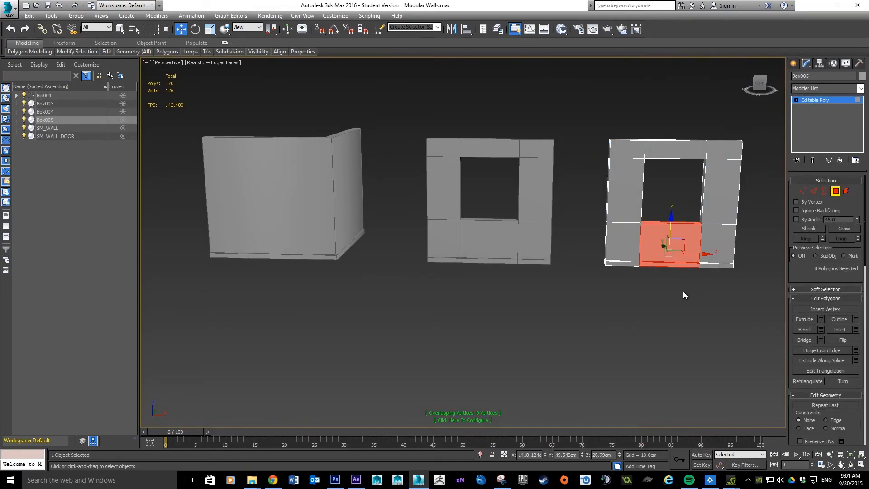
key(Delete)
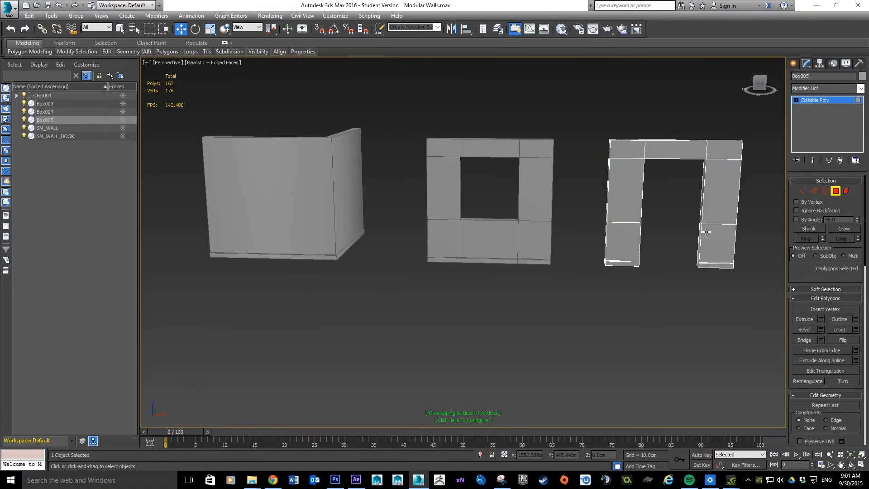